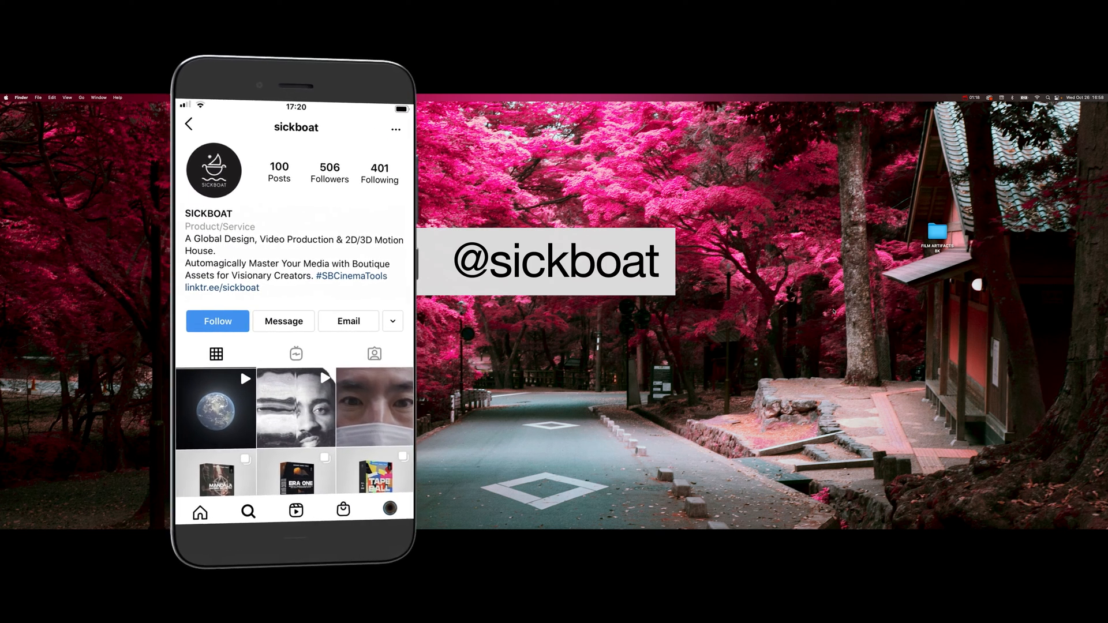
# Browse into FILM ARTIFACTS 8K > Stills and preview film-artifacts-cinemarkers-03.jpg
pyautogui.click(217, 321)
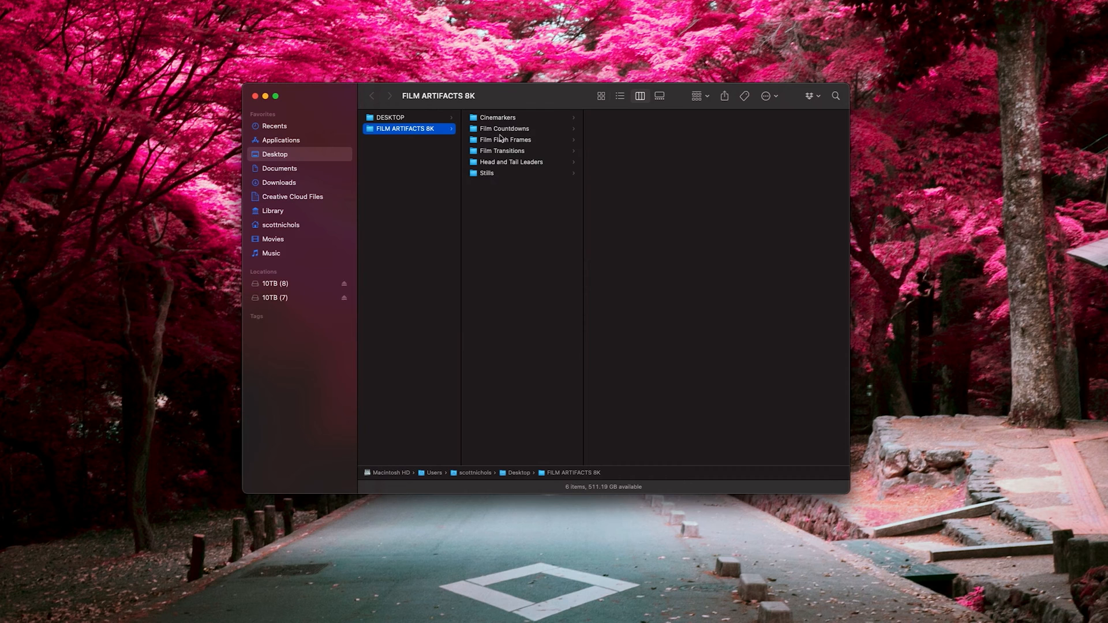
pyautogui.moveTo(503, 168)
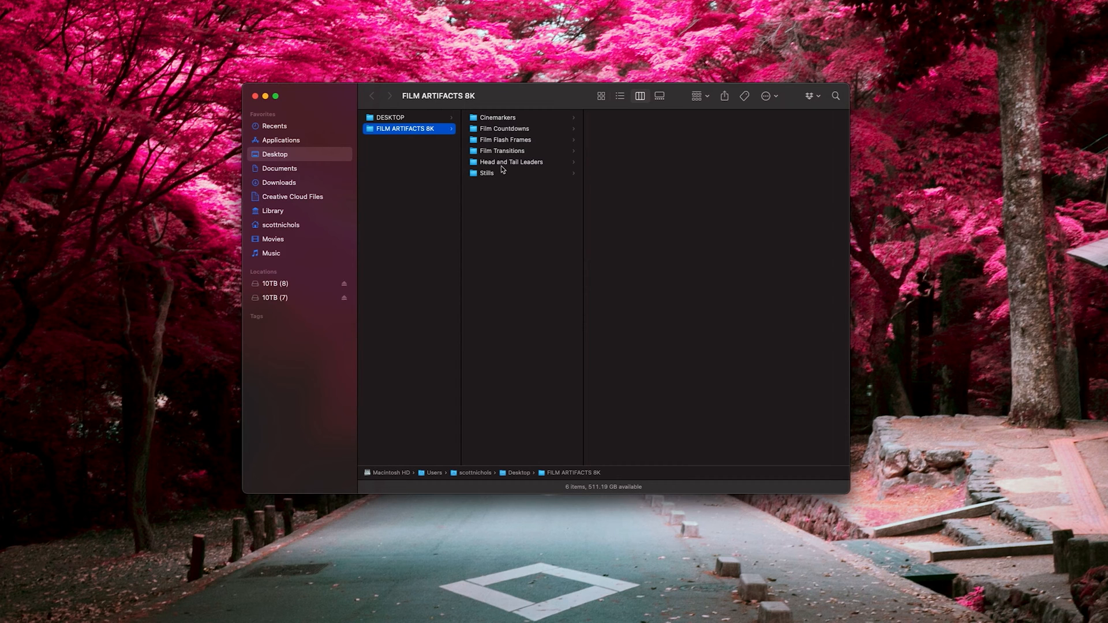
pyautogui.moveTo(483, 177)
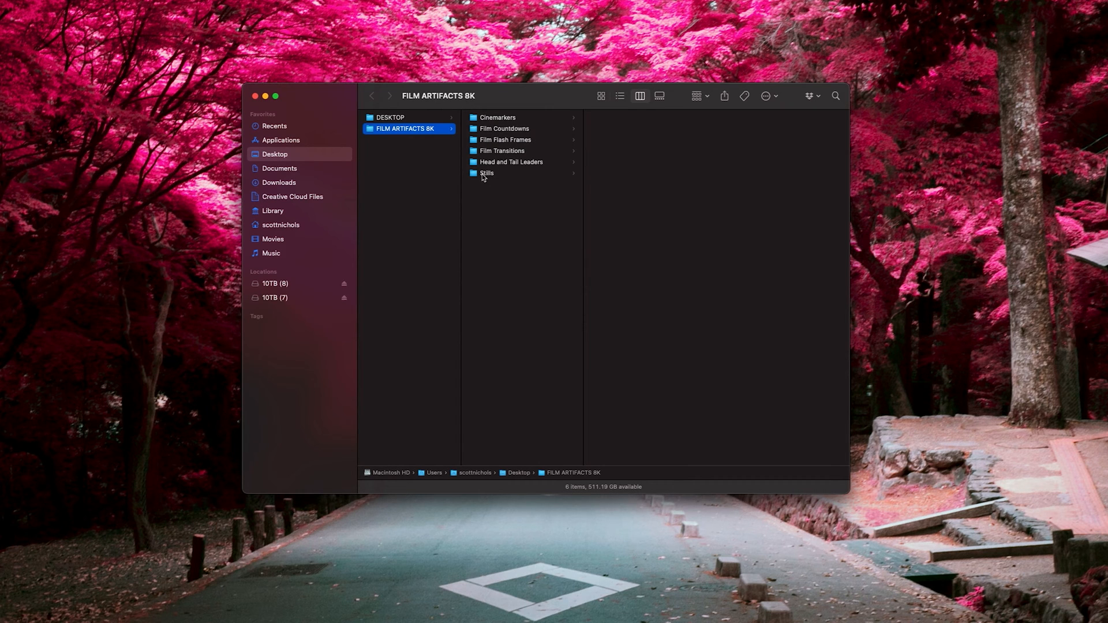
pyautogui.click(486, 173)
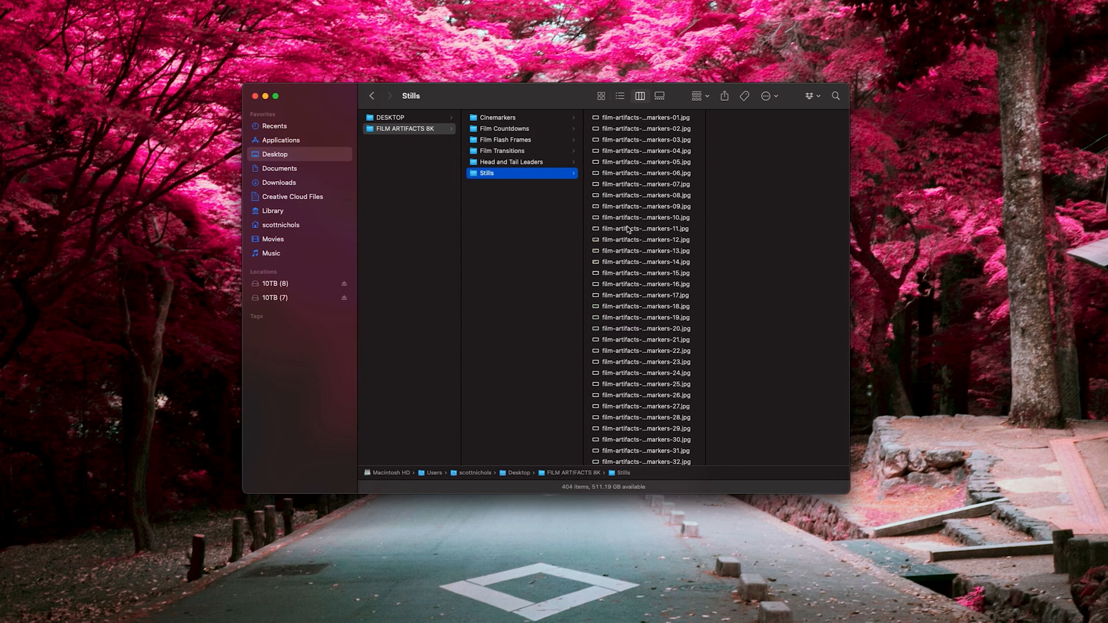
pyautogui.moveTo(529, 164)
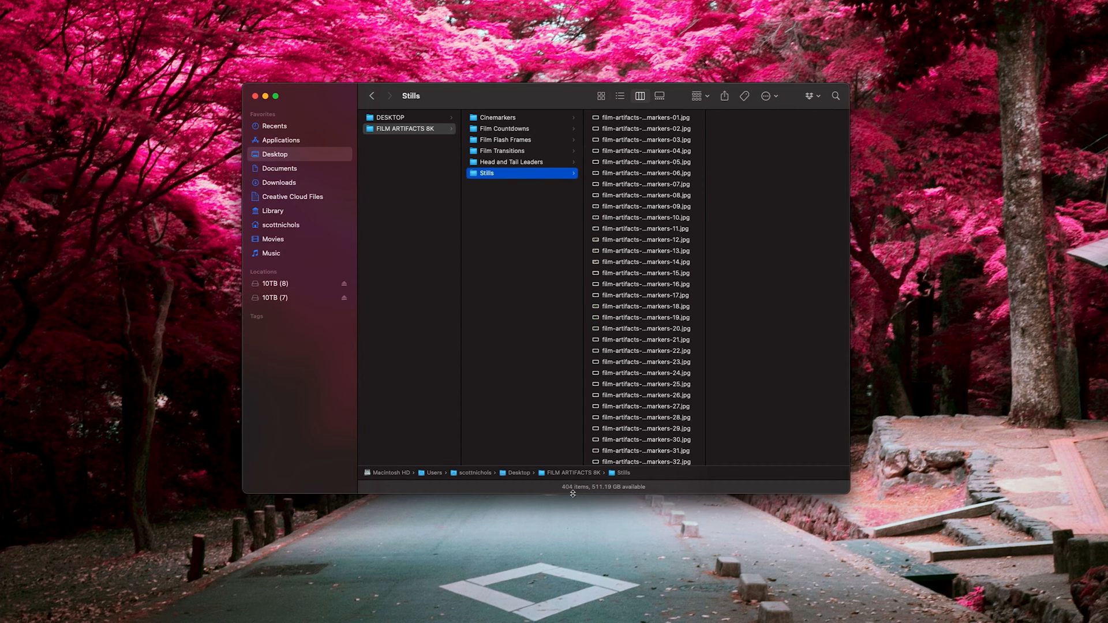
pyautogui.click(646, 139)
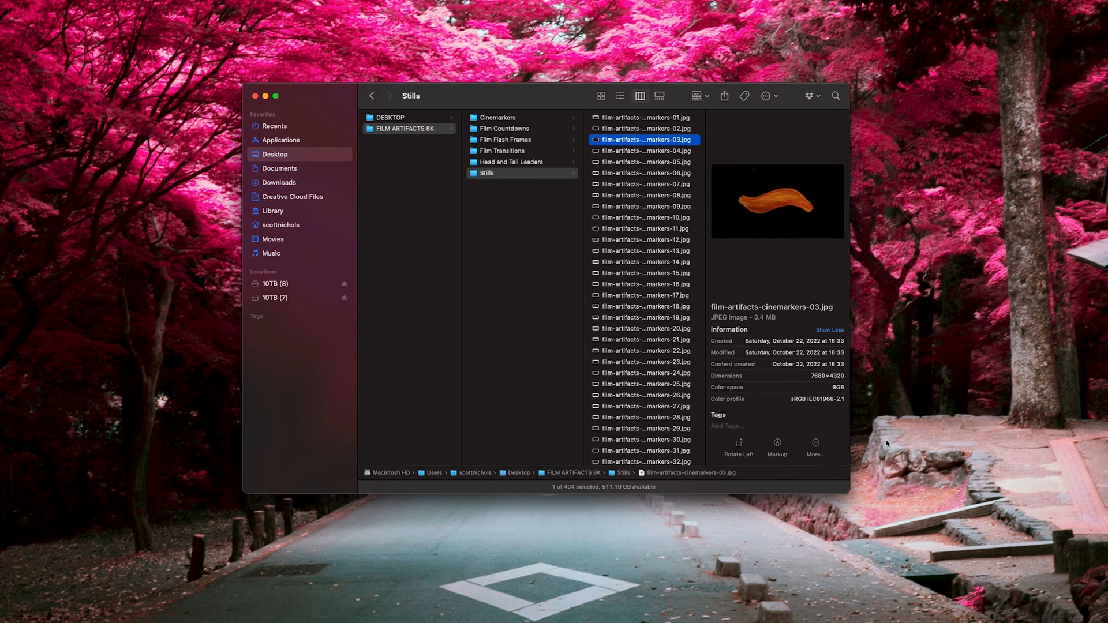
pyautogui.moveTo(642, 190)
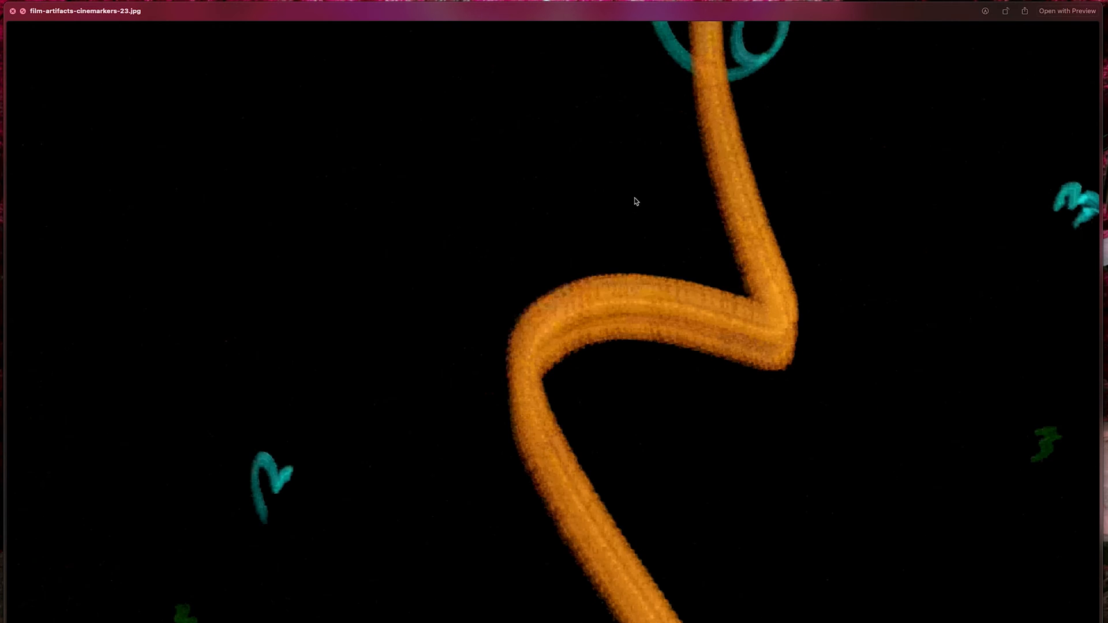
# View film-artifacts-cinemarkers-23.jpg enlarged in Quick Look
pyautogui.click(11, 13)
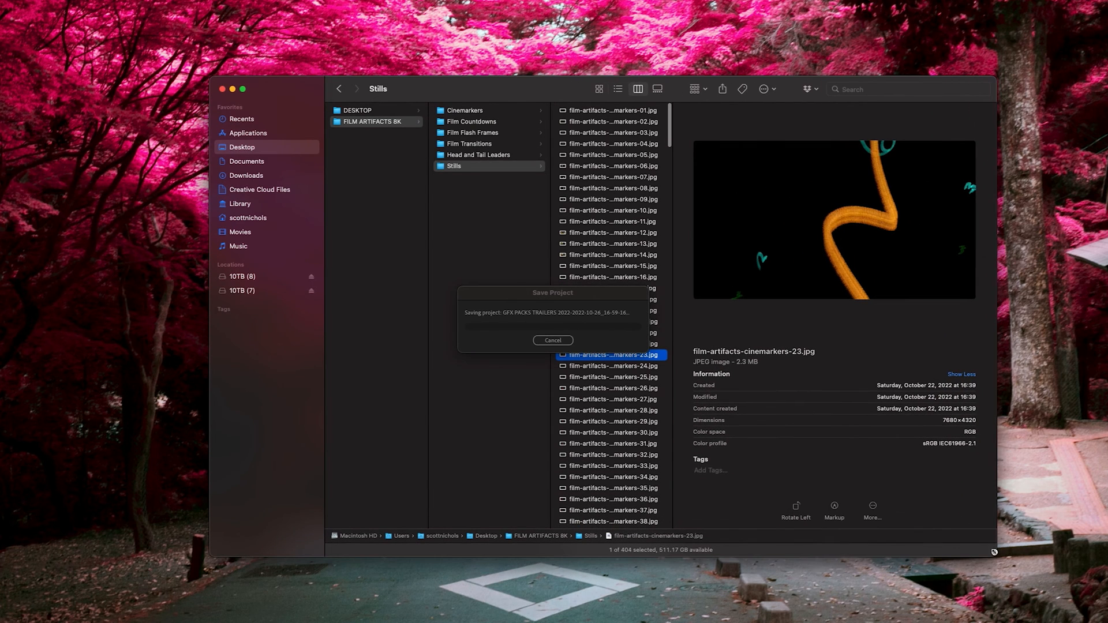
pyautogui.moveTo(697, 310)
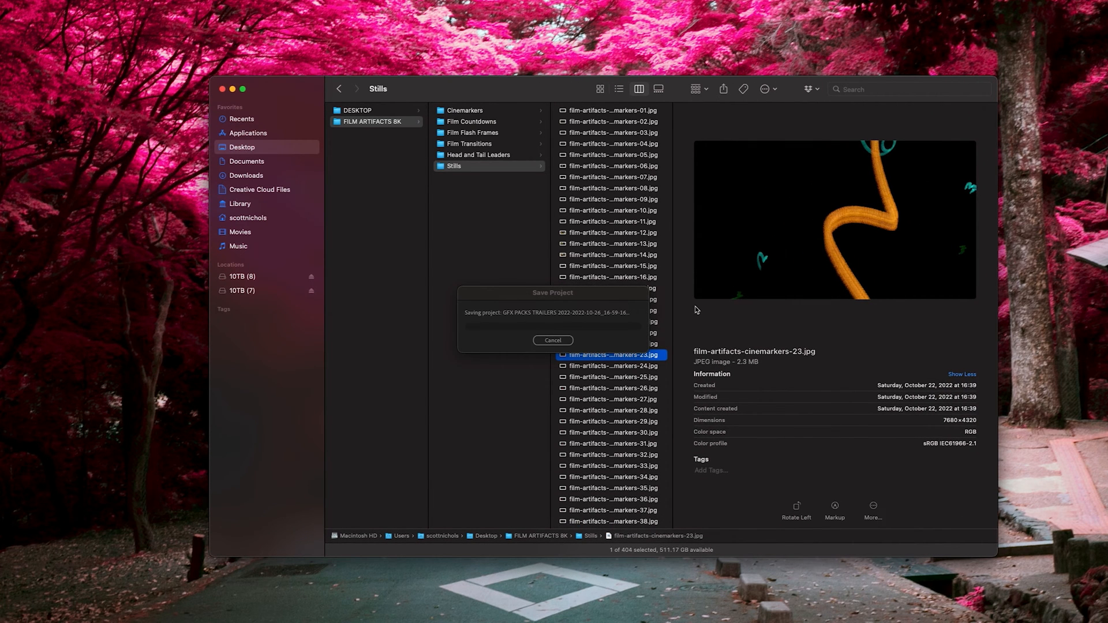
# Step through Cinemarkers, Film Countdowns, Film Flash Frames, Film Transitions and Head and Tail Leaders folders
pyautogui.click(464, 111)
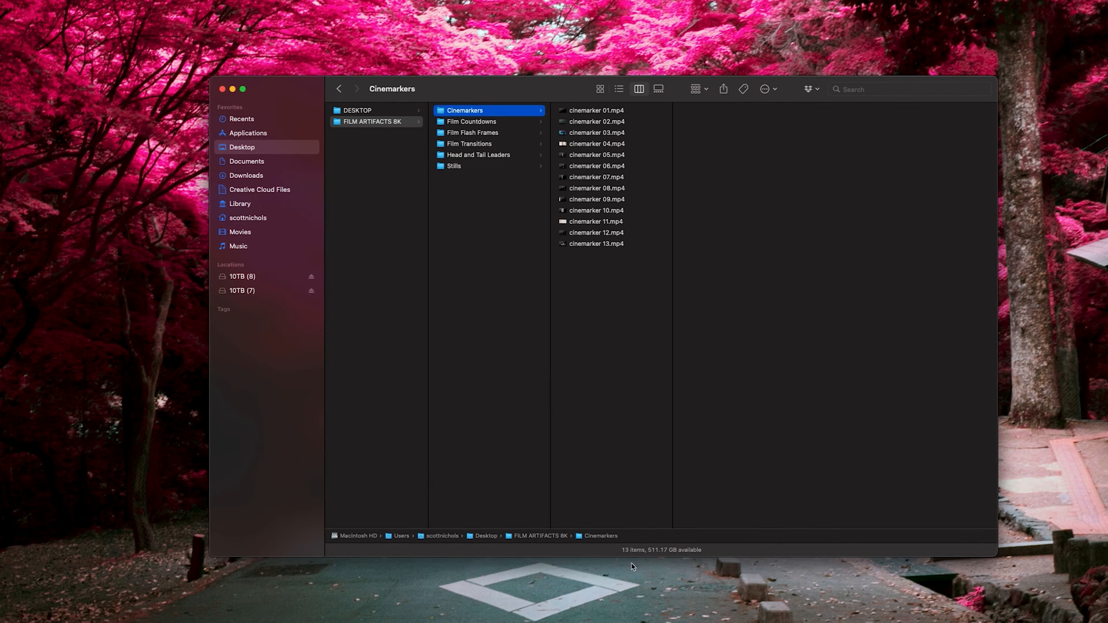
pyautogui.click(471, 121)
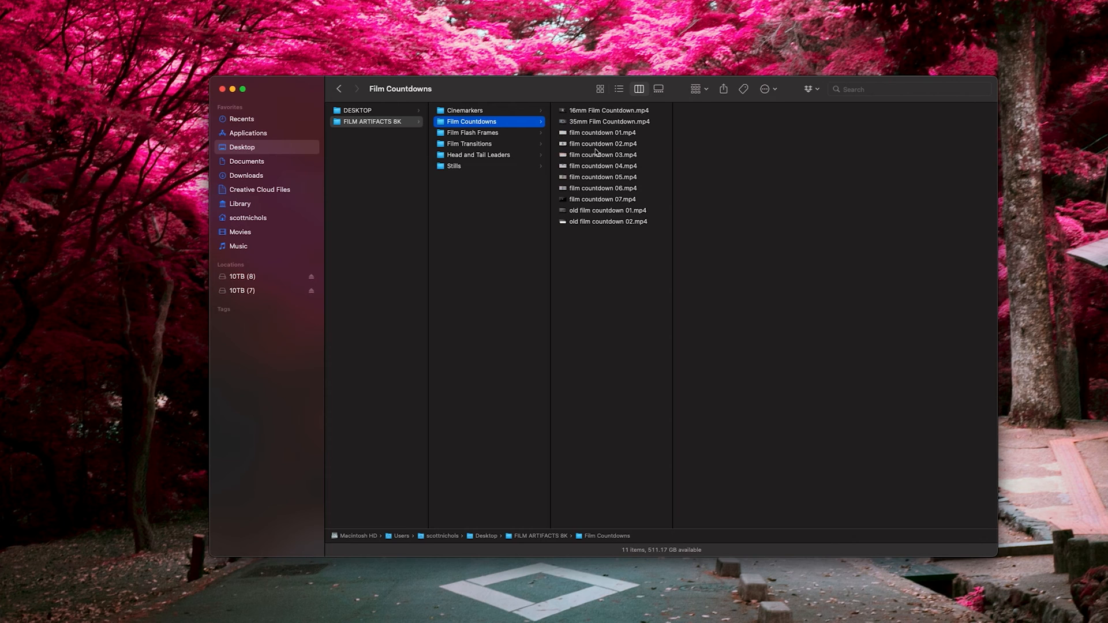
pyautogui.moveTo(603, 180)
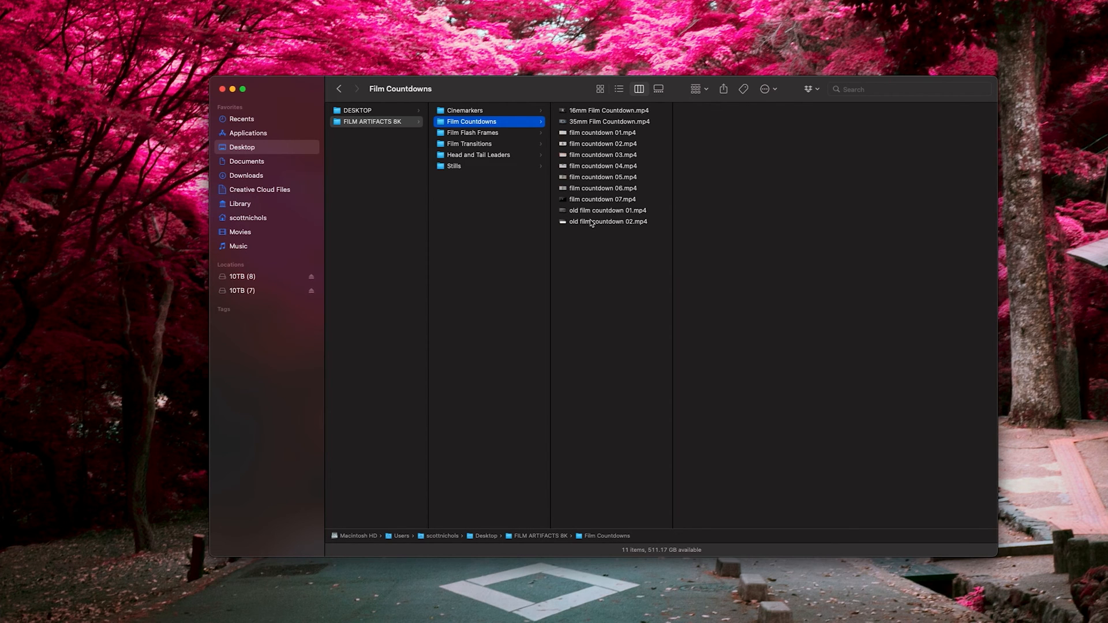
pyautogui.click(475, 132)
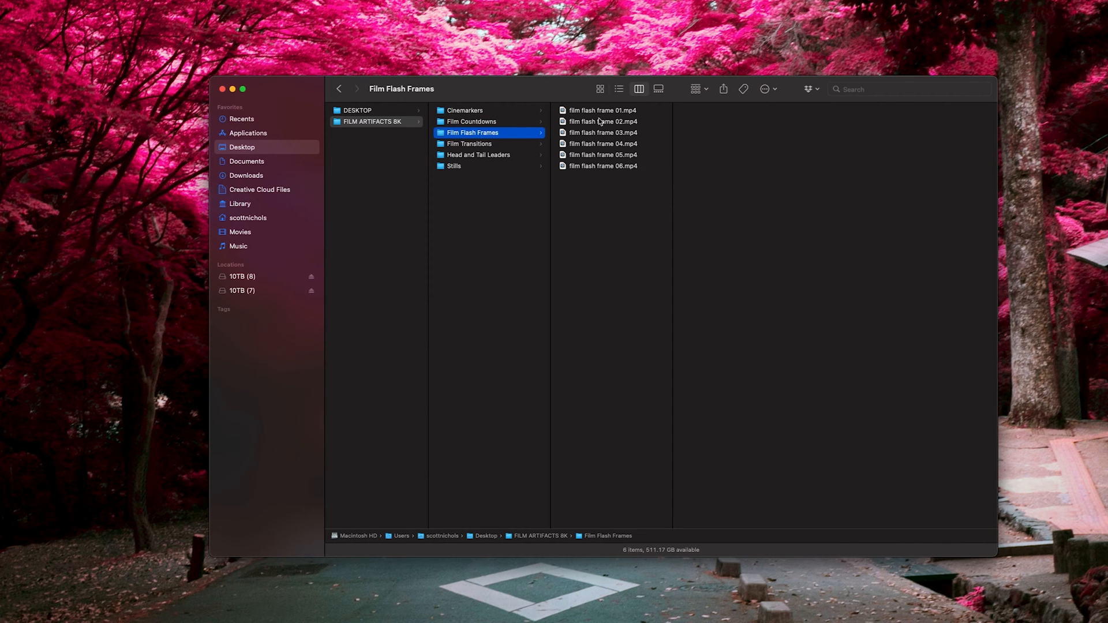
pyautogui.click(469, 144)
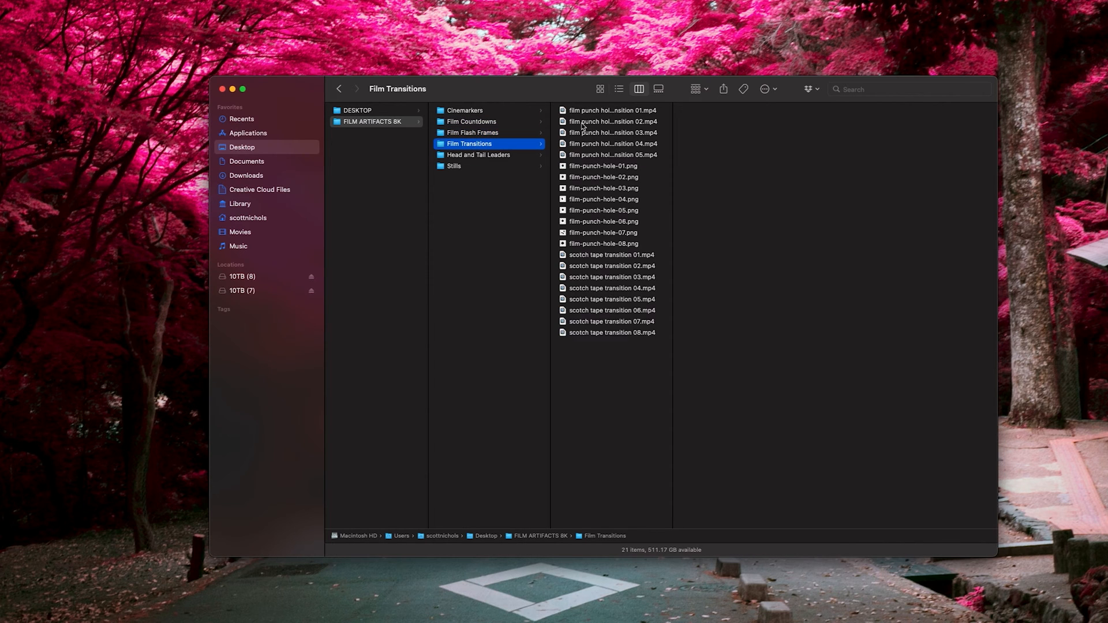
pyautogui.moveTo(618, 212)
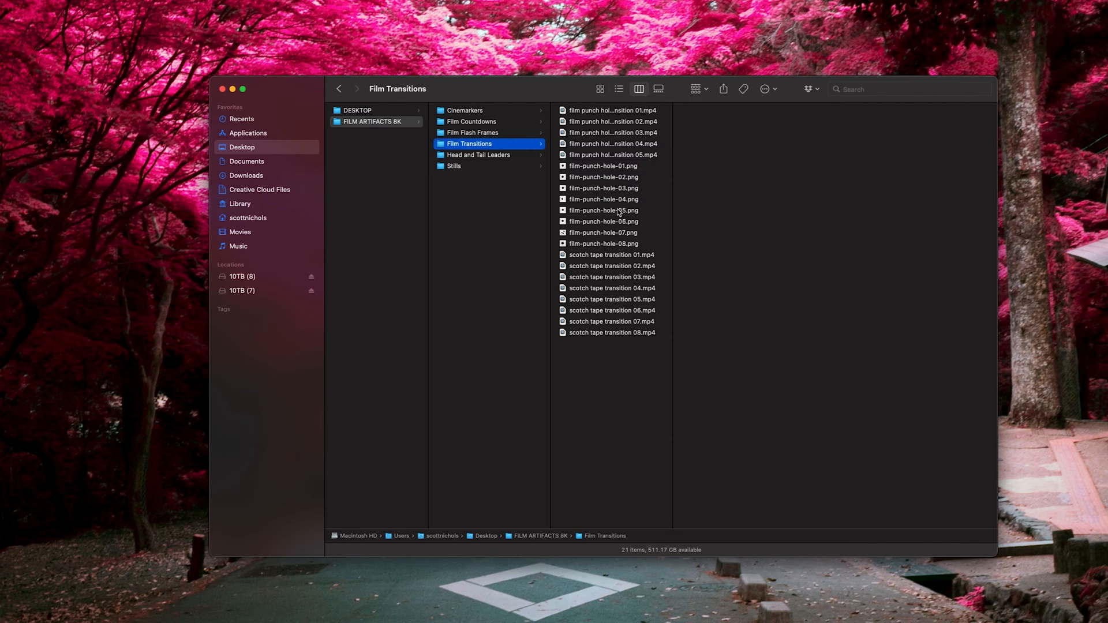
pyautogui.moveTo(601, 291)
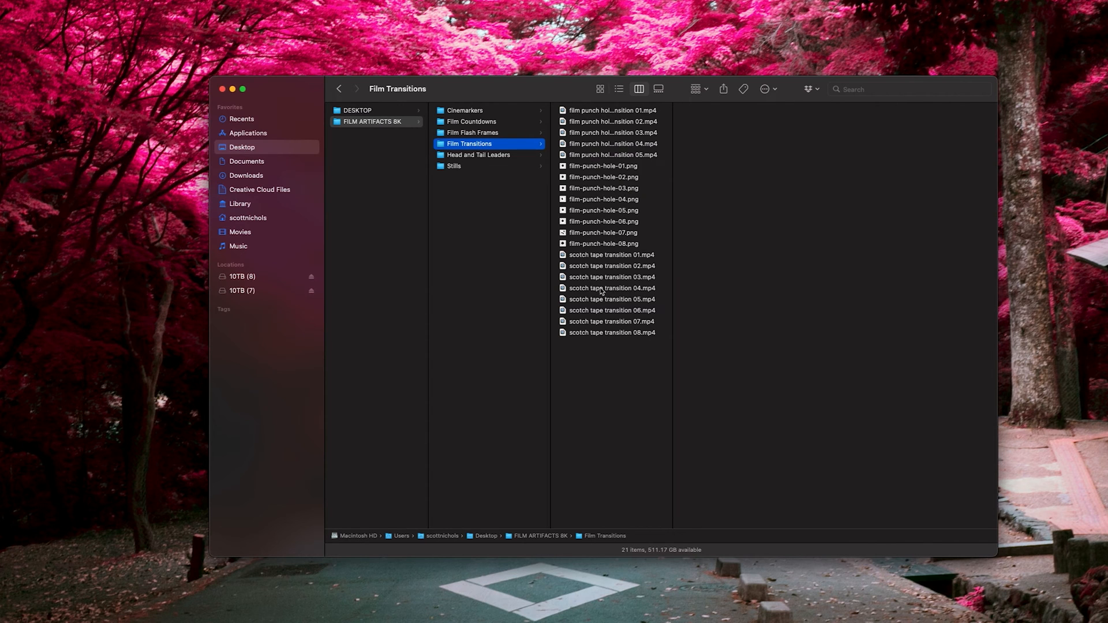
pyautogui.click(485, 155)
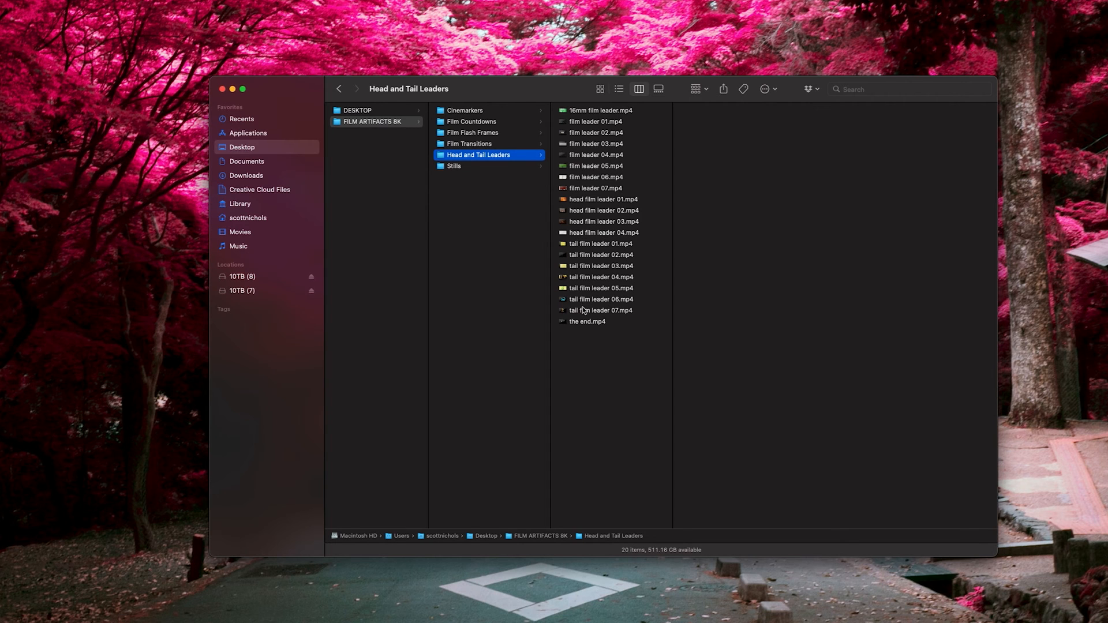
pyautogui.moveTo(601, 124)
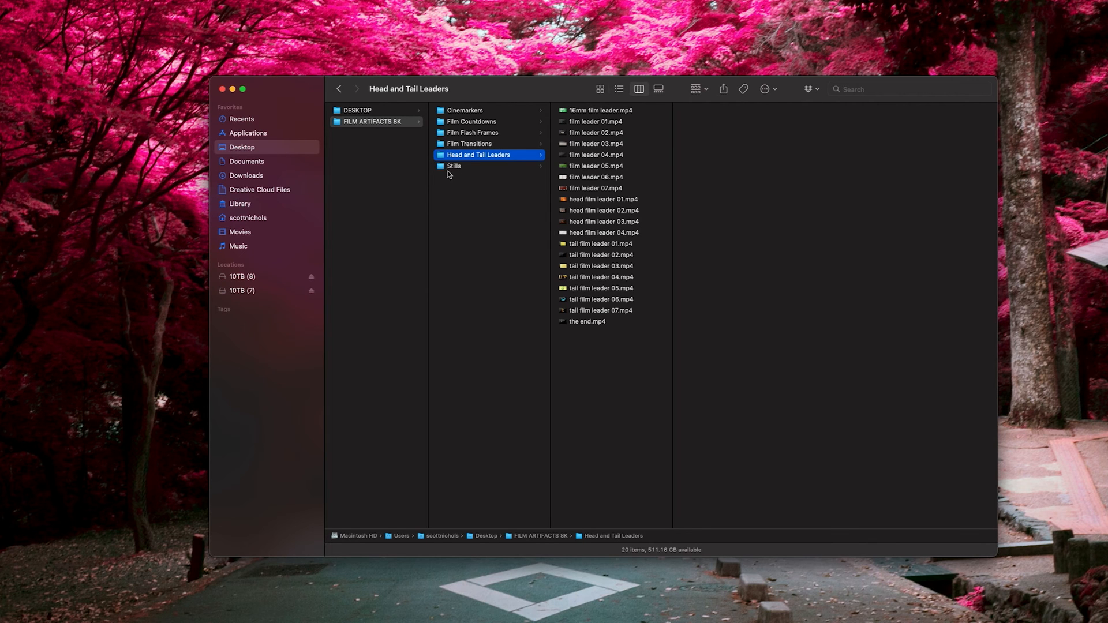
# Return to the Stills folder and preview the white-line cinemarkers-53 still
pyautogui.click(454, 166)
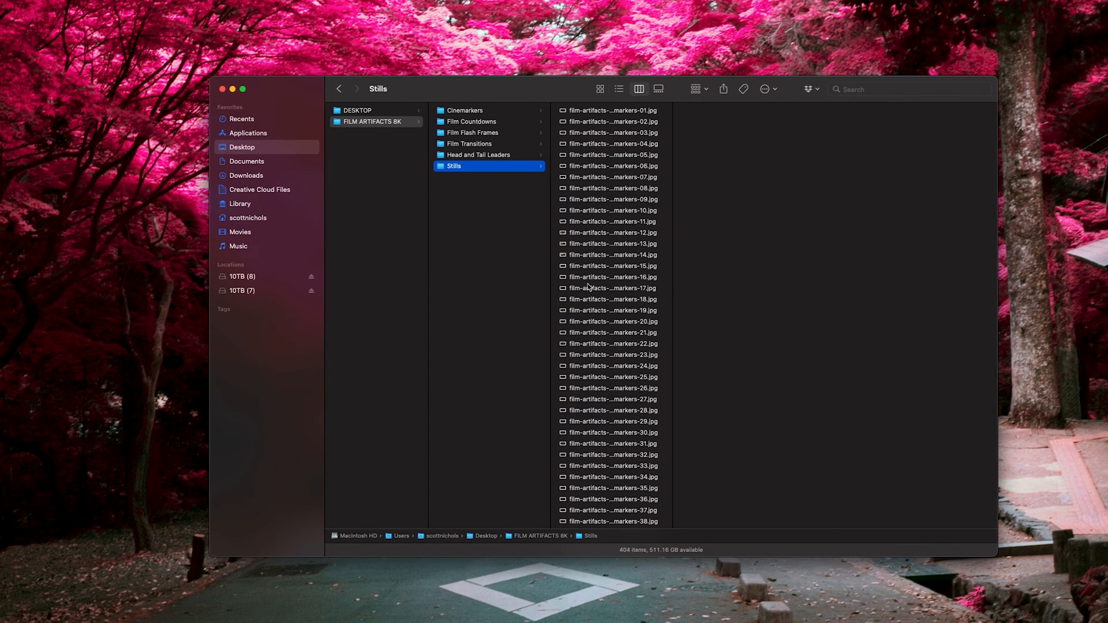
pyautogui.click(614, 376)
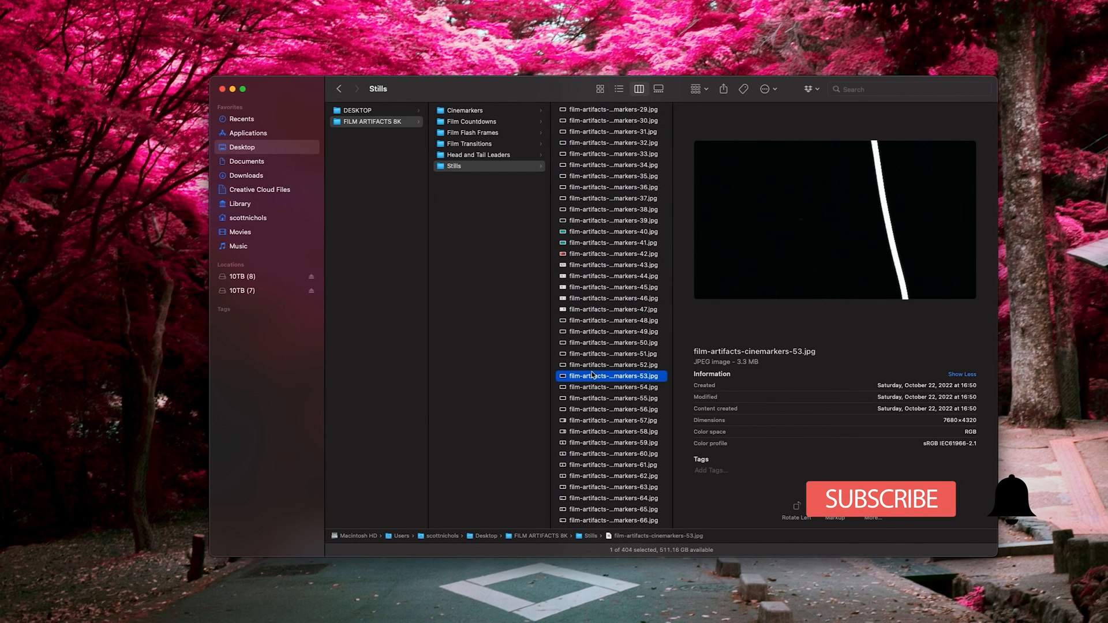
pyautogui.click(612, 287)
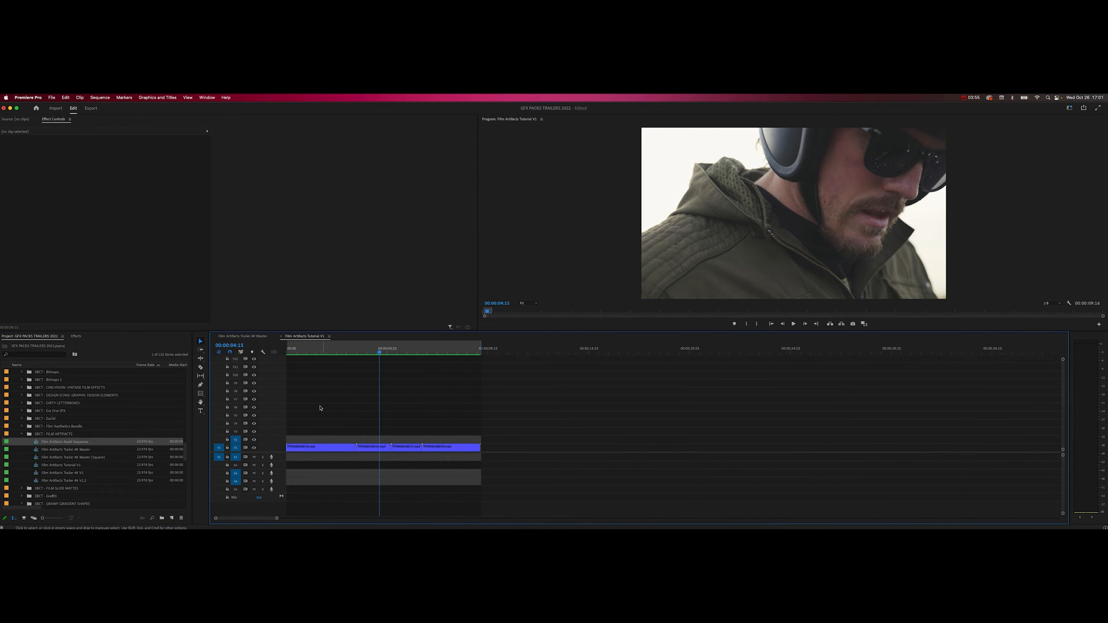
# Scrub the trailer sequence ruler to the bike engine and rider shots
pyautogui.click(390, 353)
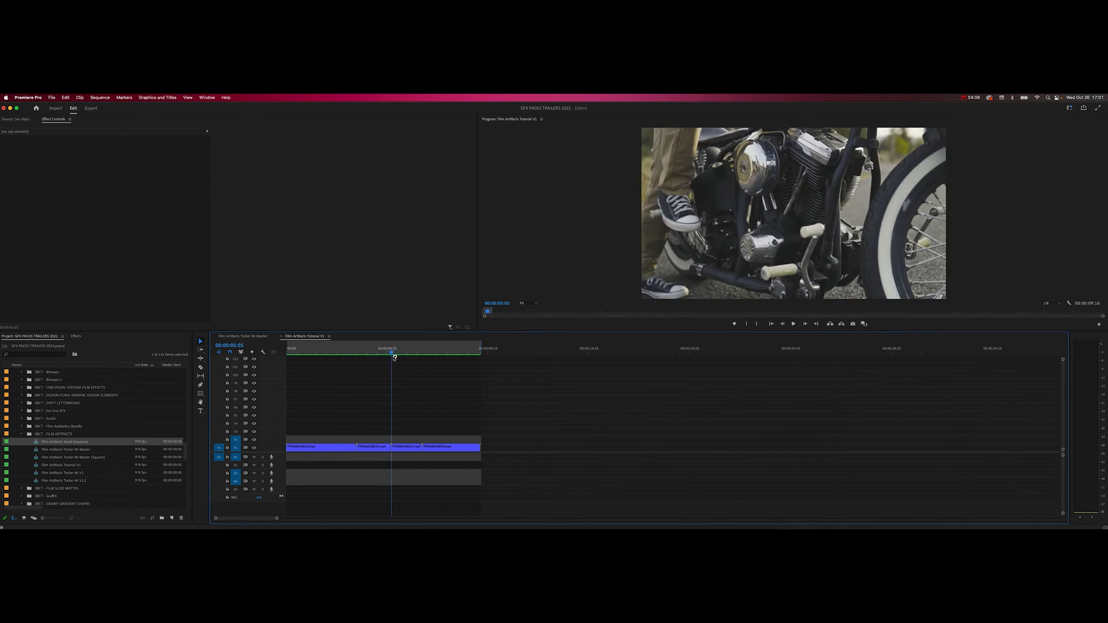
pyautogui.click(316, 354)
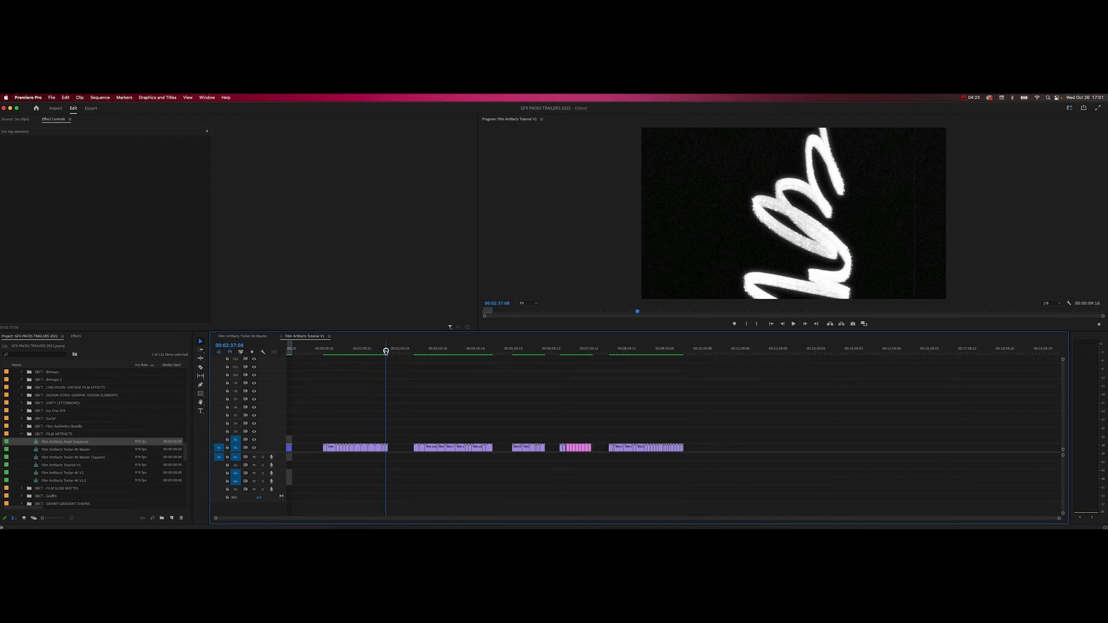
# Scrub through the punch-hole, green scratch and cinemarker overlays, then load a cinemarker clip in Effect Controls
pyautogui.click(520, 353)
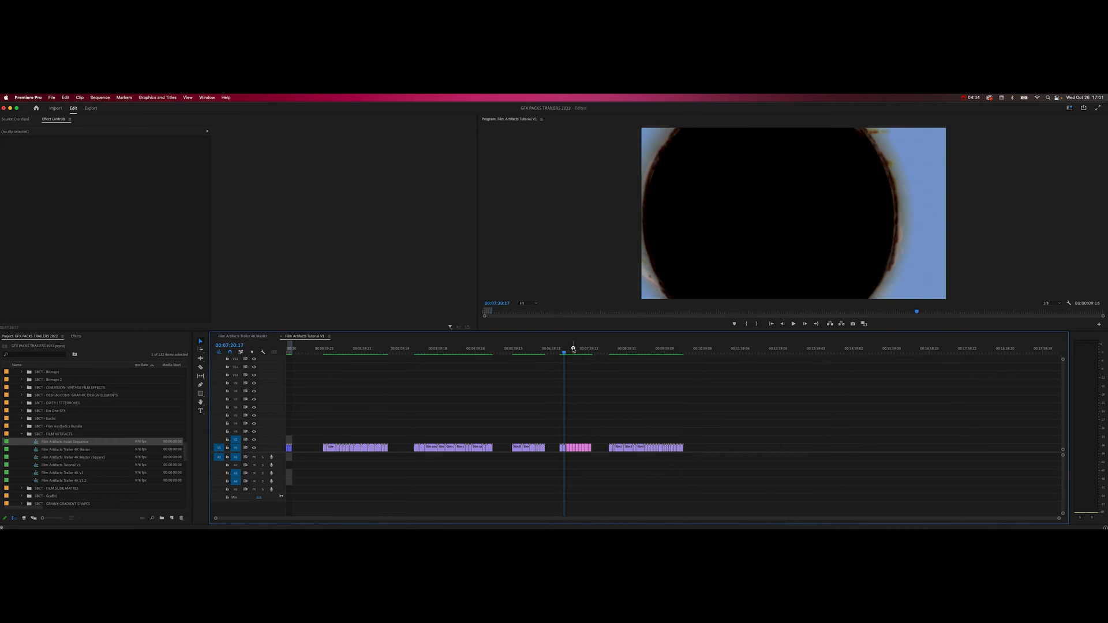
pyautogui.click(613, 351)
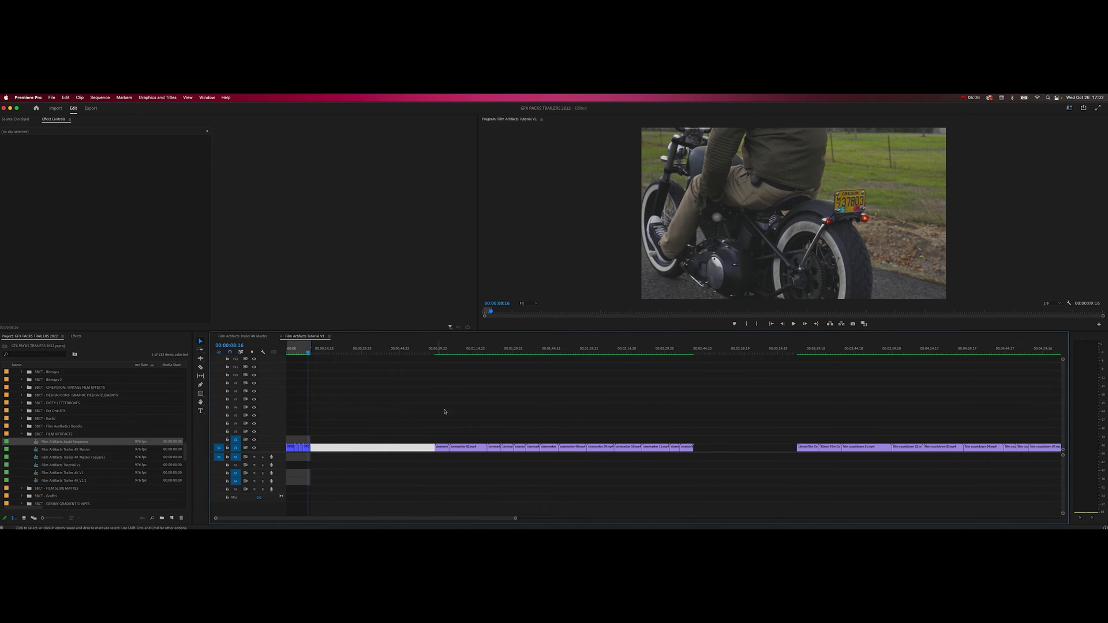
pyautogui.click(453, 351)
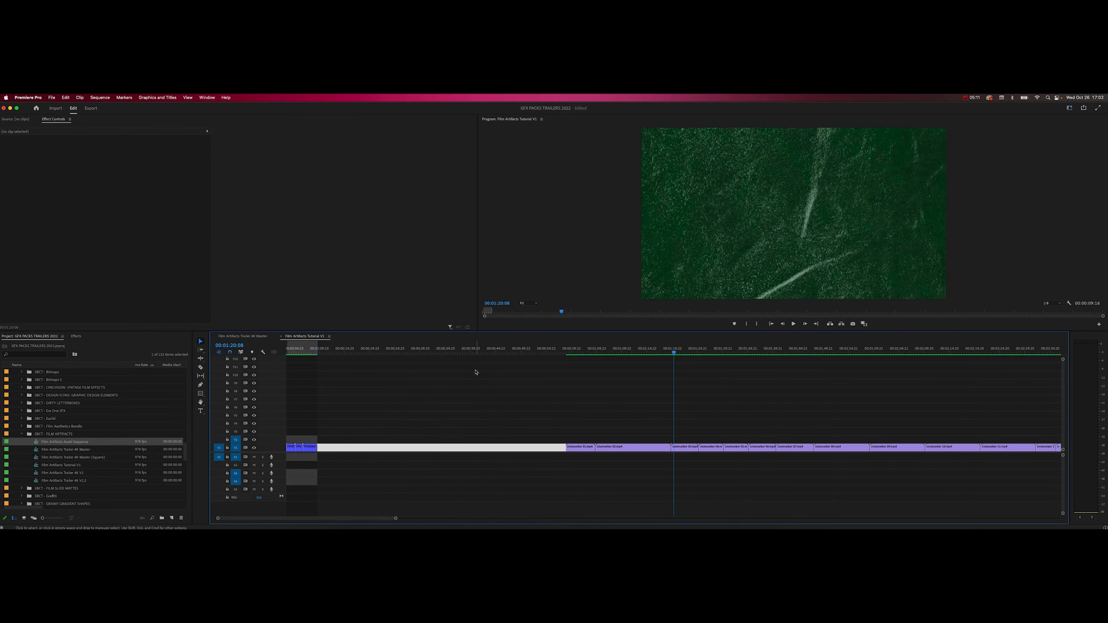
pyautogui.click(631, 351)
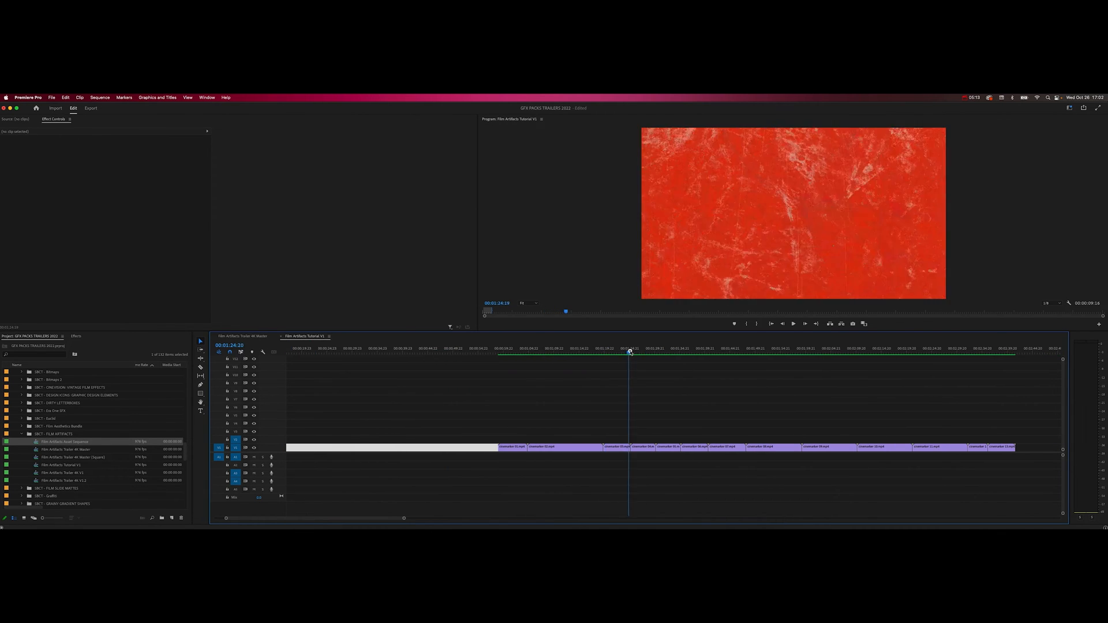
pyautogui.click(650, 354)
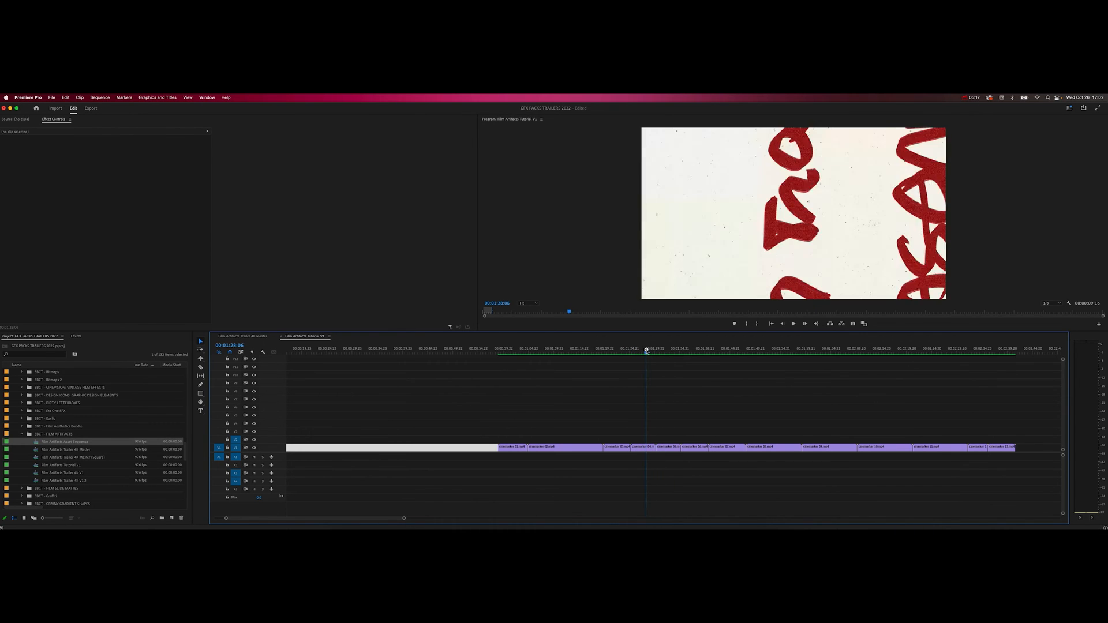
pyautogui.click(651, 350)
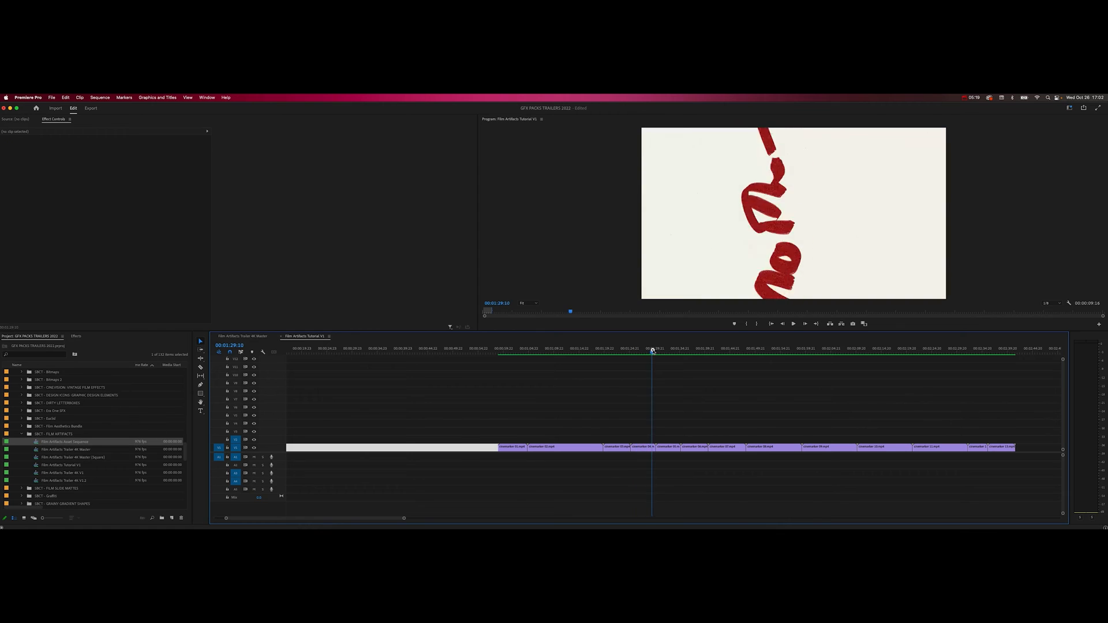
pyautogui.click(653, 351)
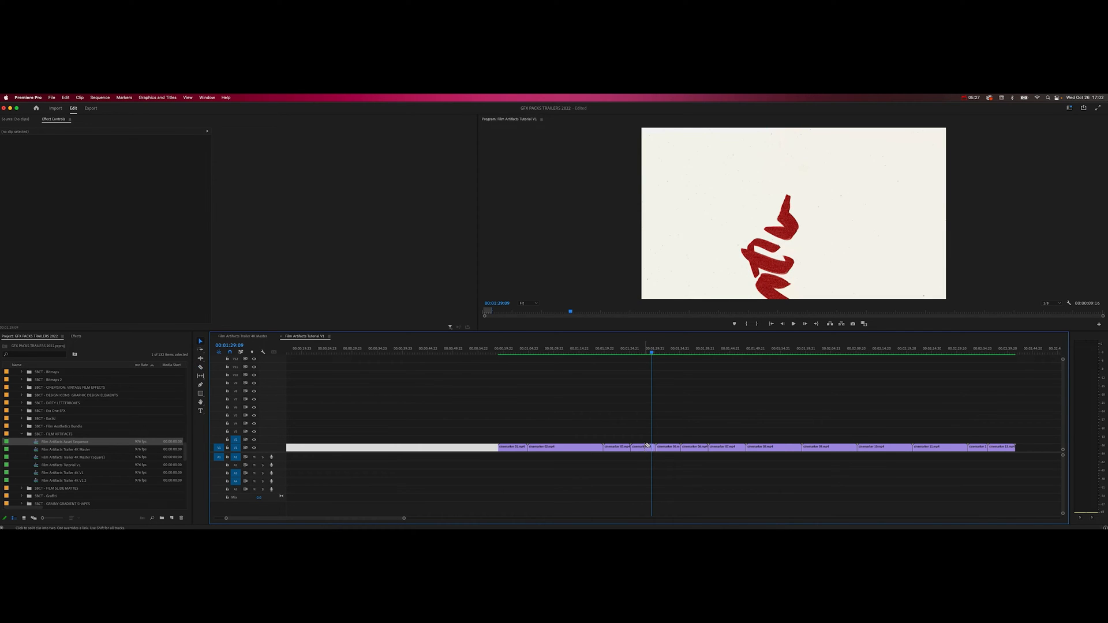
pyautogui.click(652, 446)
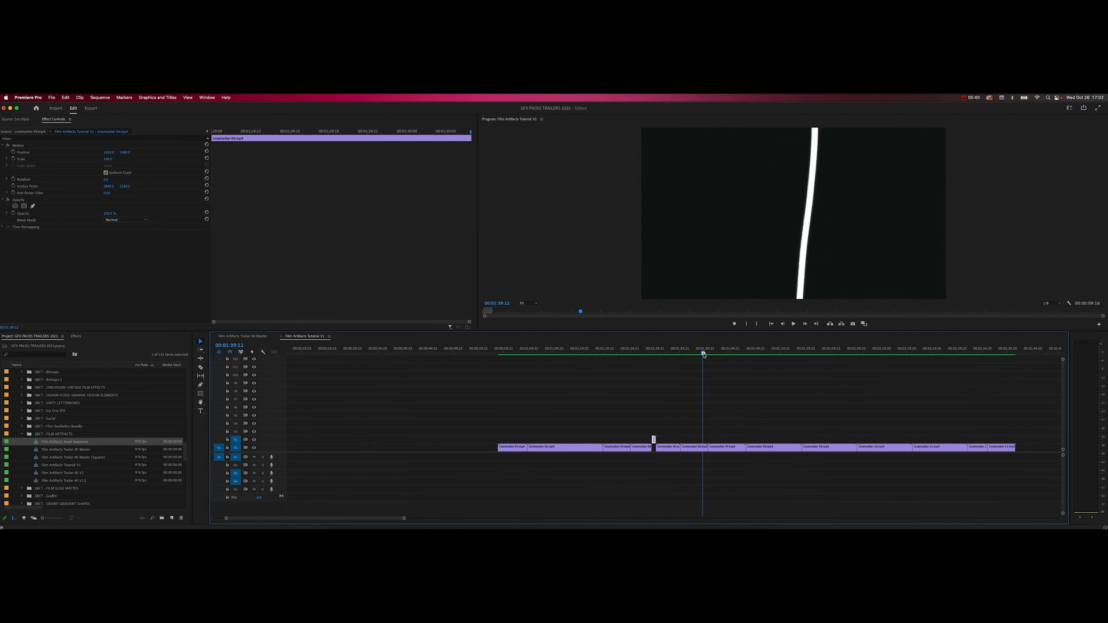
# Scrub further along the cinemarker clips to the yellow-lettered overlay at the sequence start
pyautogui.click(825, 350)
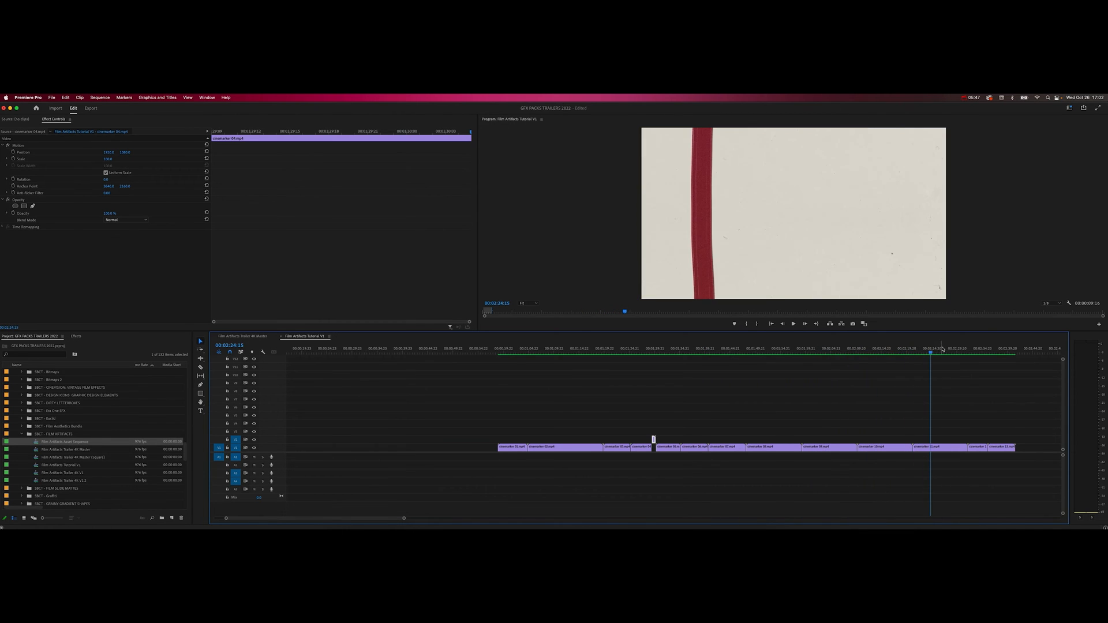
pyautogui.click(967, 350)
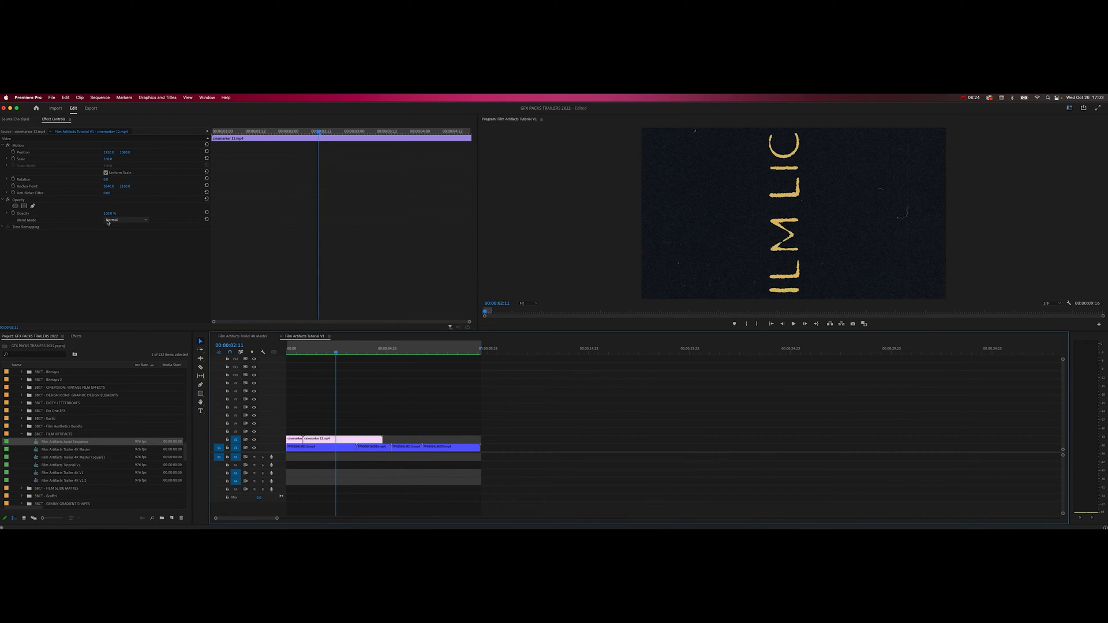
# Set the yellow-lettered cinemarker overlay's blend mode to Lighten
pyautogui.click(126, 219)
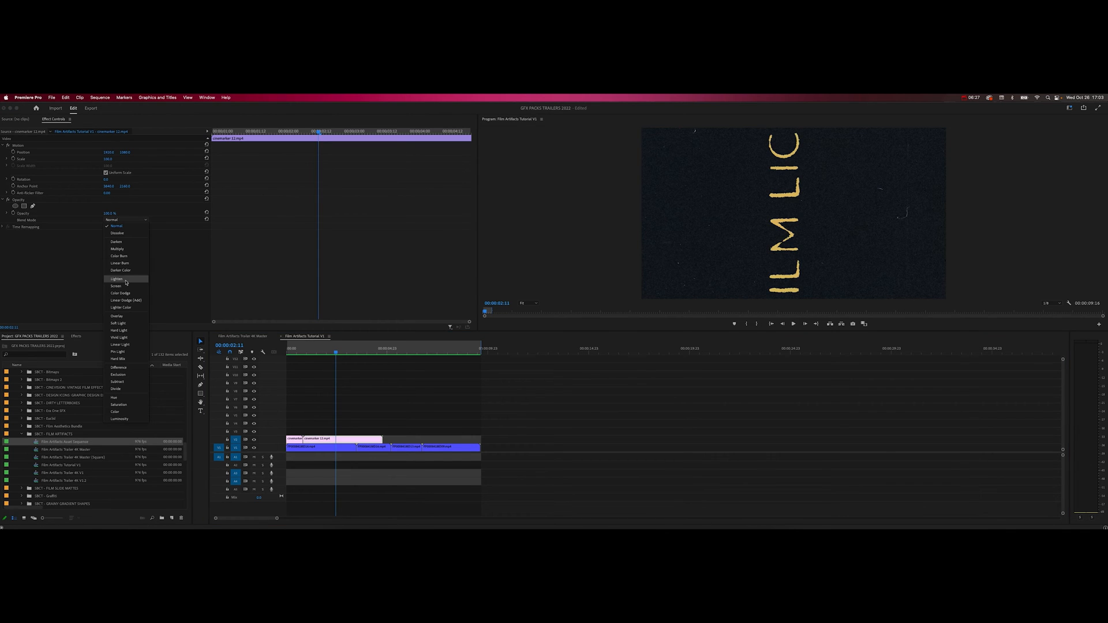
pyautogui.moveTo(115, 287)
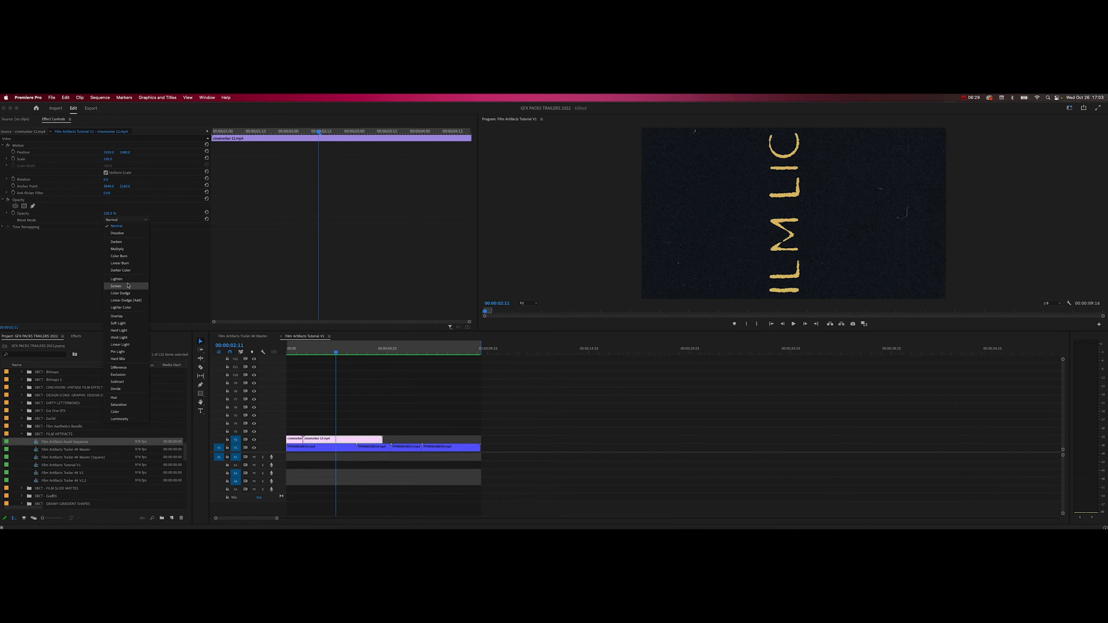
pyautogui.moveTo(124, 279)
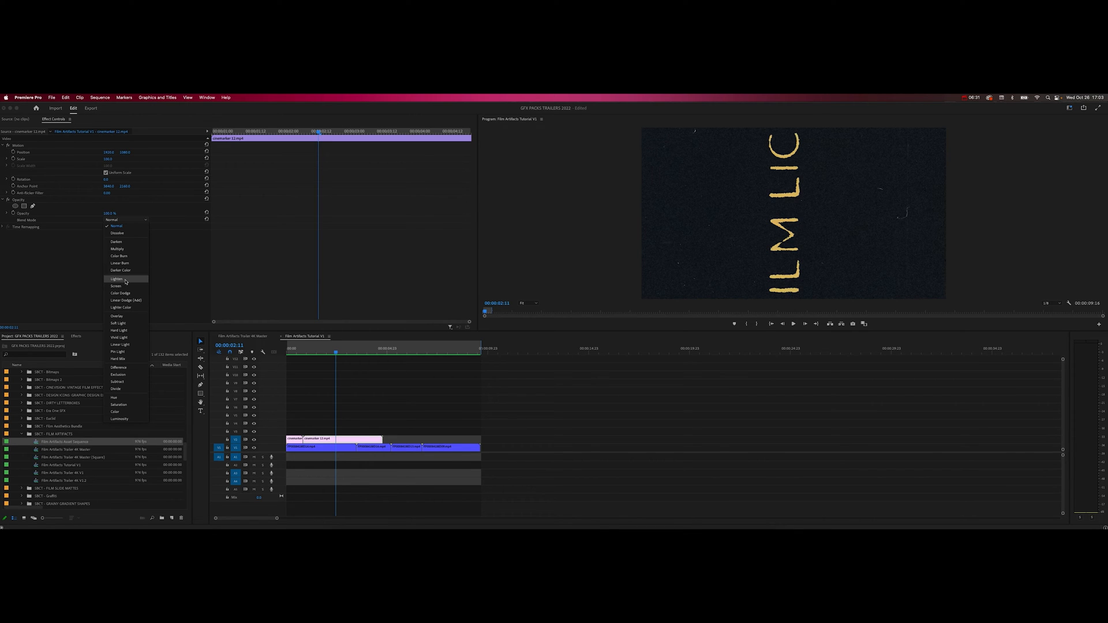
pyautogui.click(115, 279)
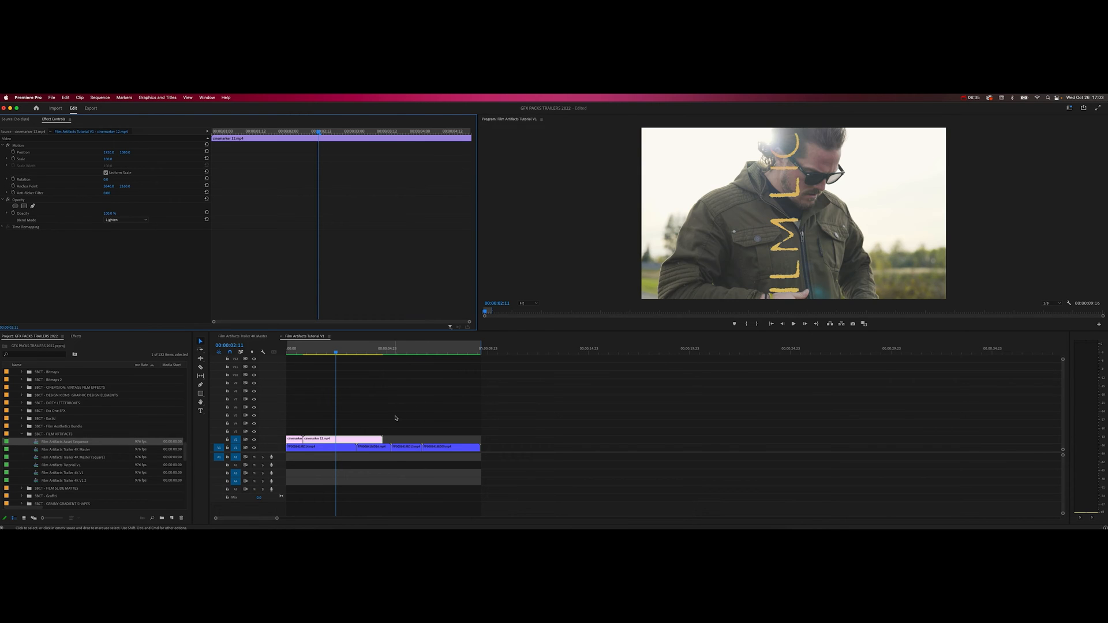
pyautogui.moveTo(783, 167)
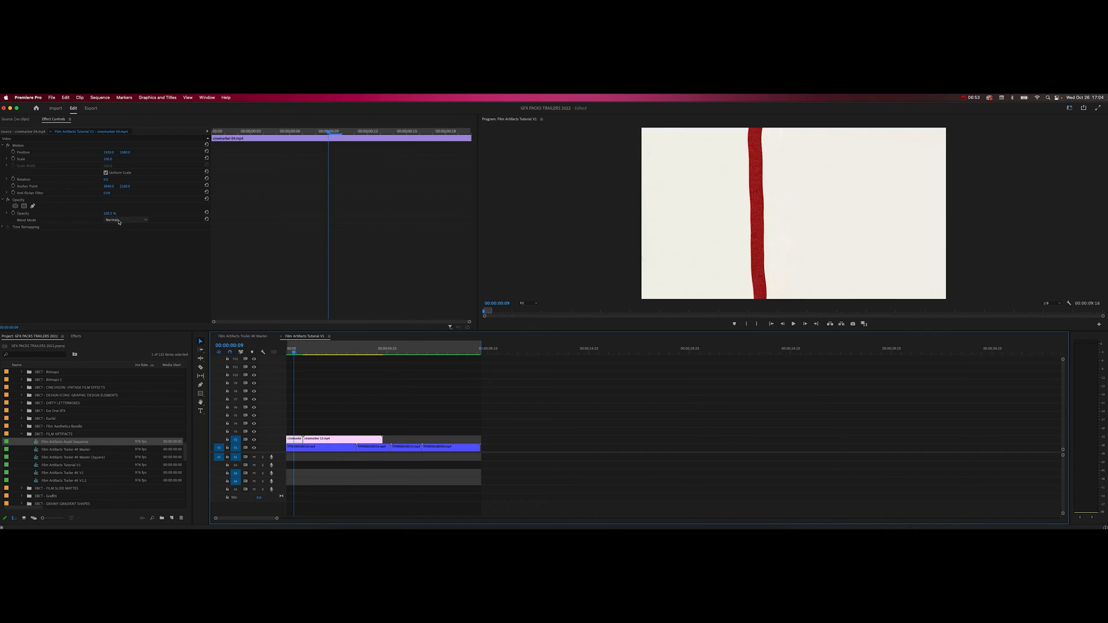
# Set the red-line cinemarker overlay's blend mode to Multiply and check it on later frames
pyautogui.click(124, 219)
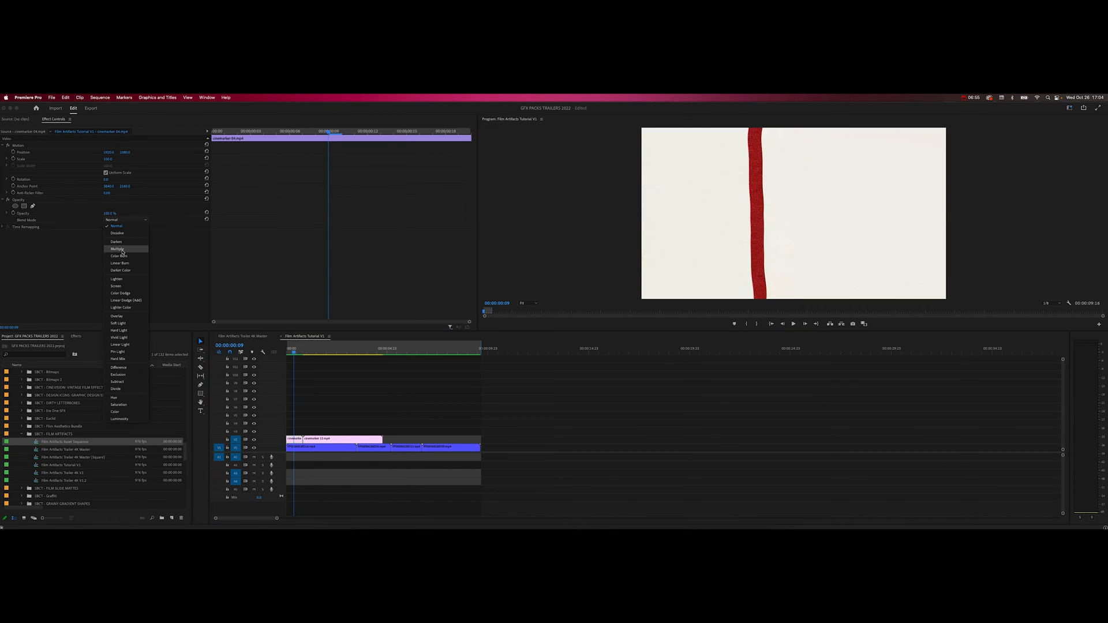
pyautogui.click(116, 242)
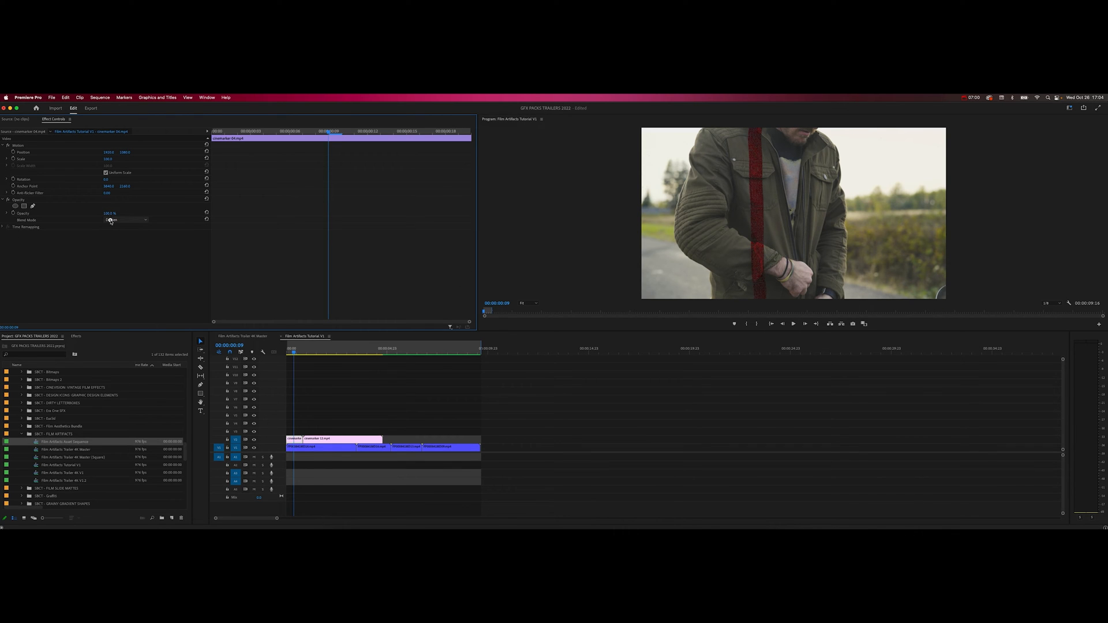
pyautogui.click(126, 219)
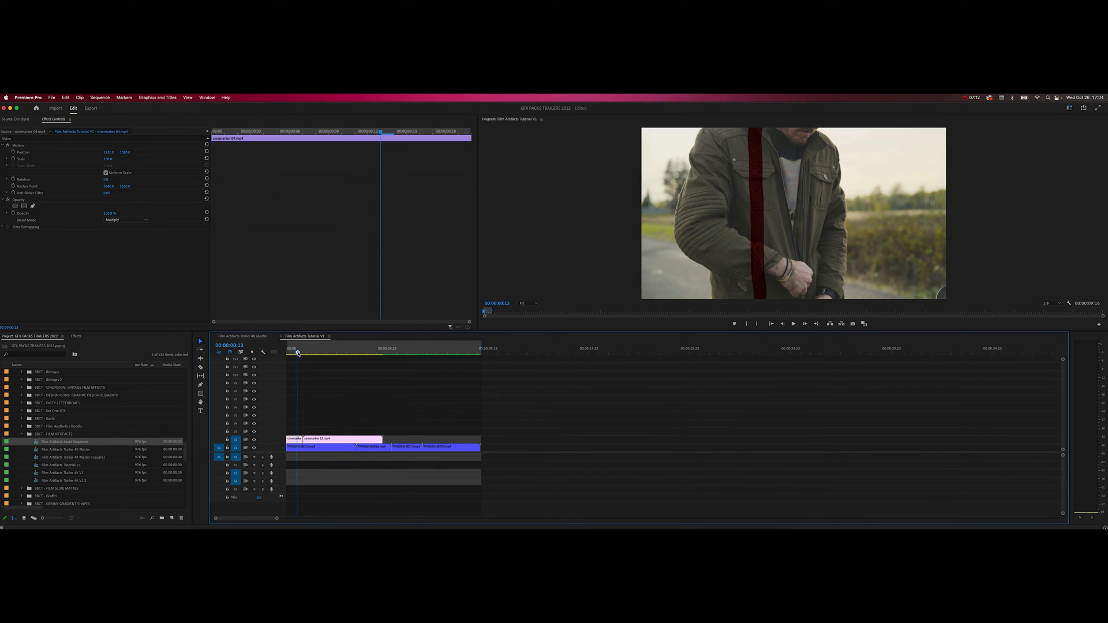
pyautogui.click(126, 219)
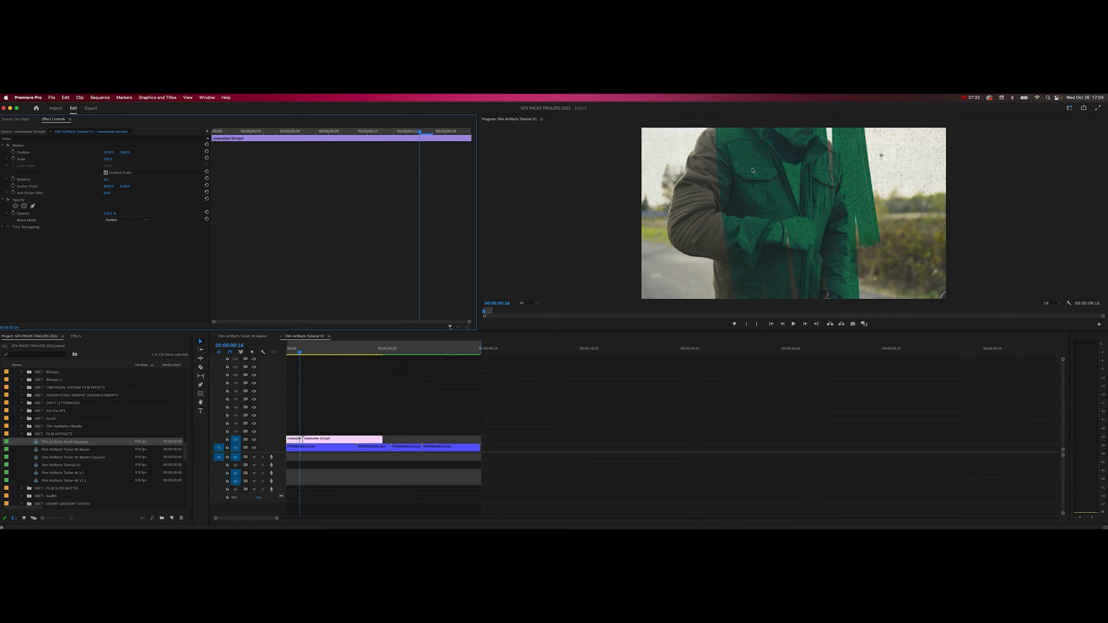
pyautogui.moveTo(759, 190)
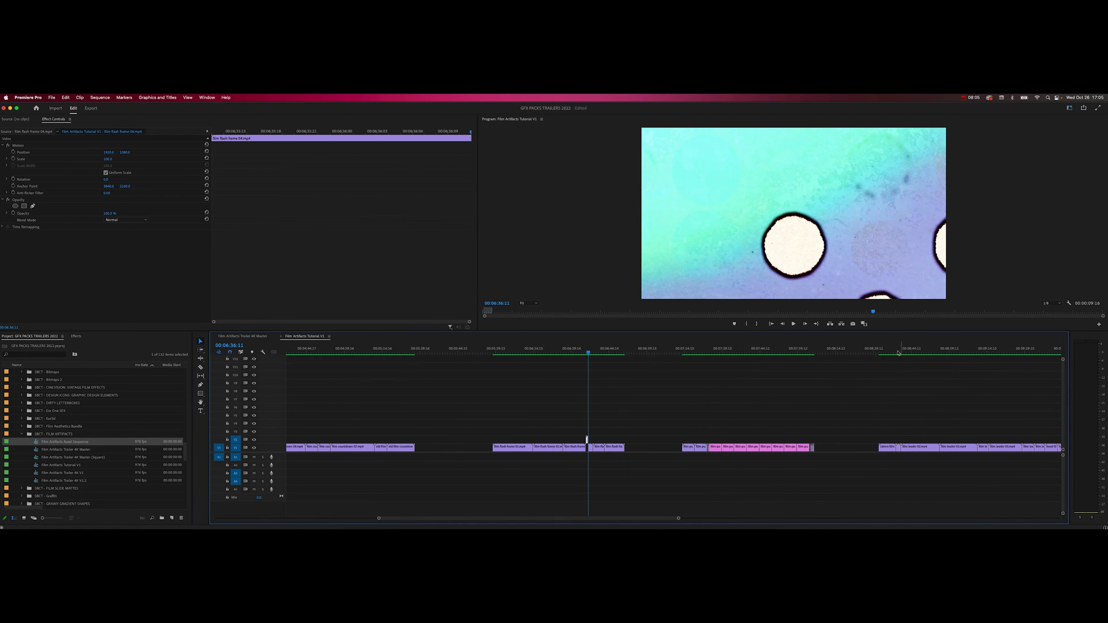
# Preview frames of the film leader and yellow flash frame clips over the footage
pyautogui.click(902, 351)
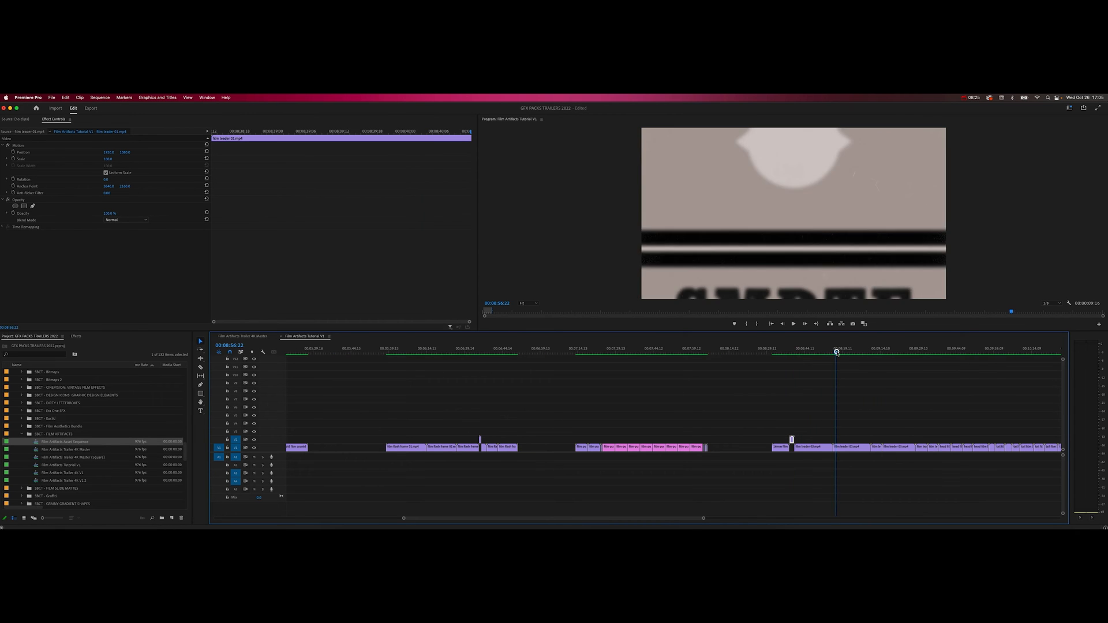
pyautogui.click(885, 352)
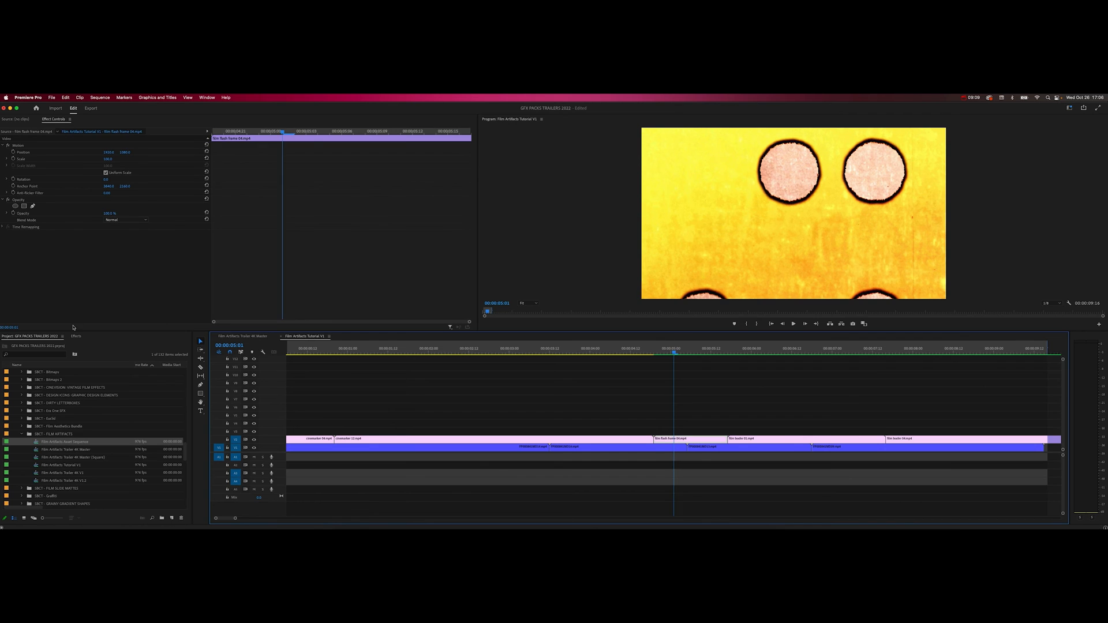
# Set the yellow punch-hole flash frame overlay's blend mode to Overlay
pyautogui.click(125, 219)
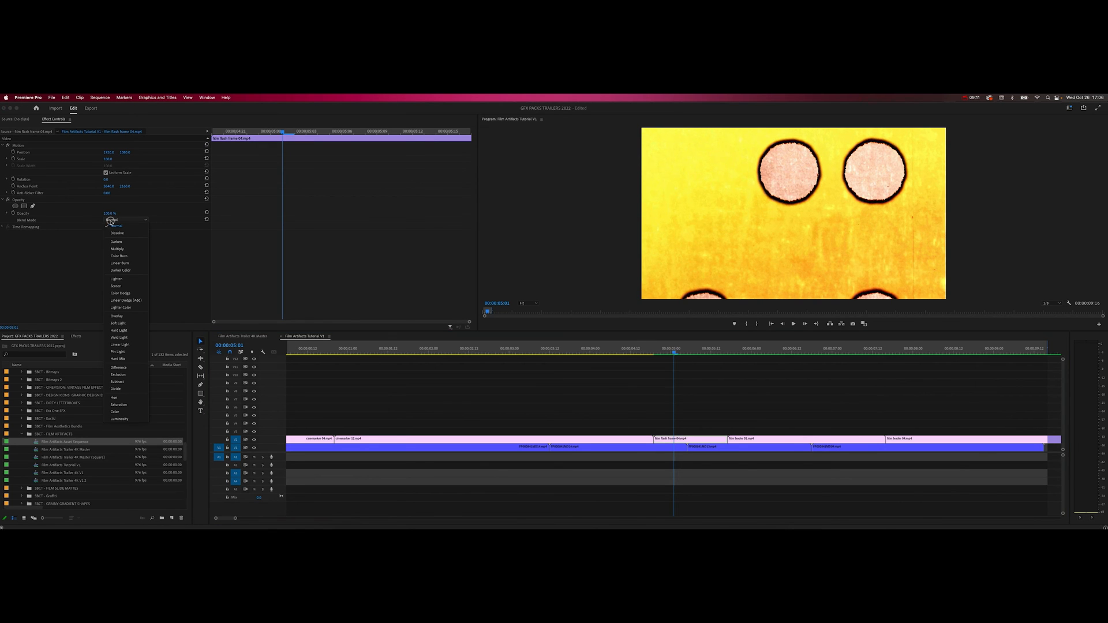
pyautogui.moveTo(116, 242)
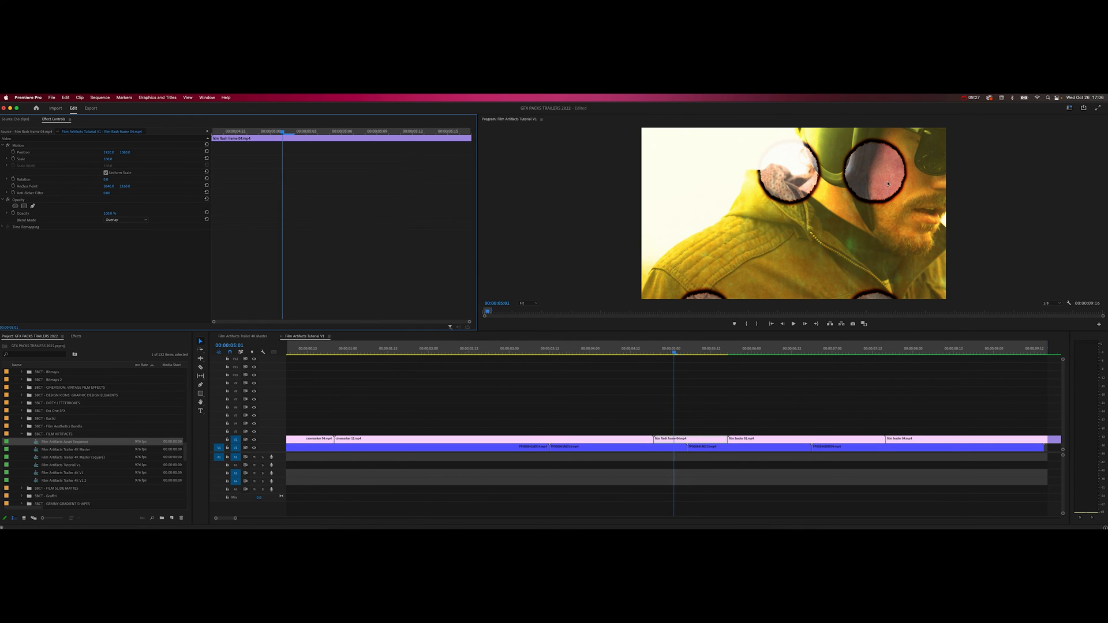
pyautogui.click(692, 353)
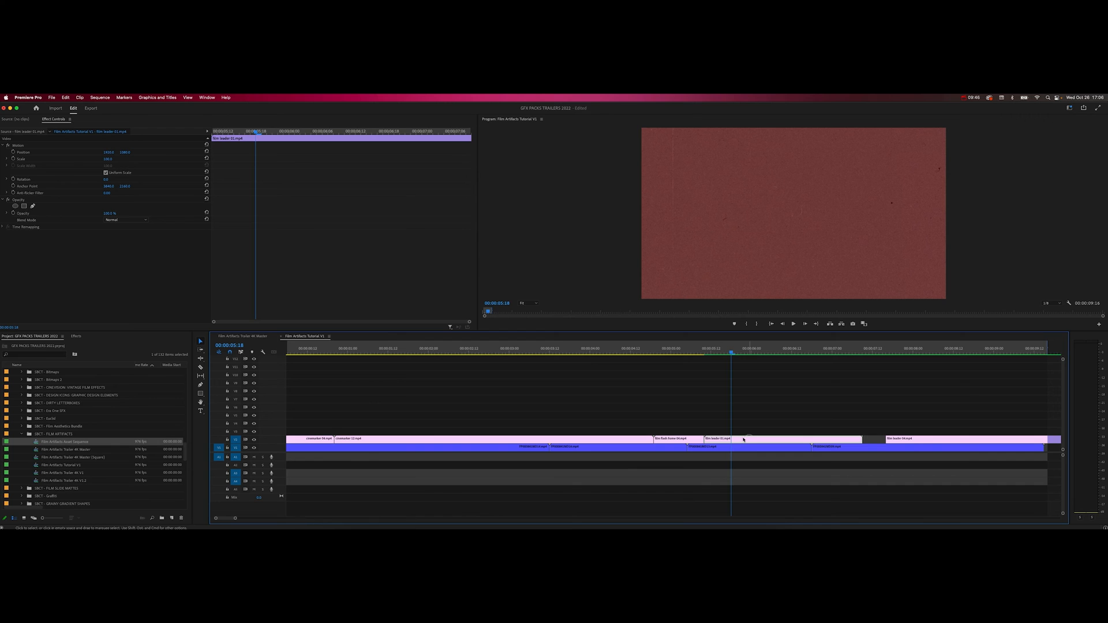
# Set the plain red film leader overlay's blend mode to Darken
pyautogui.click(125, 219)
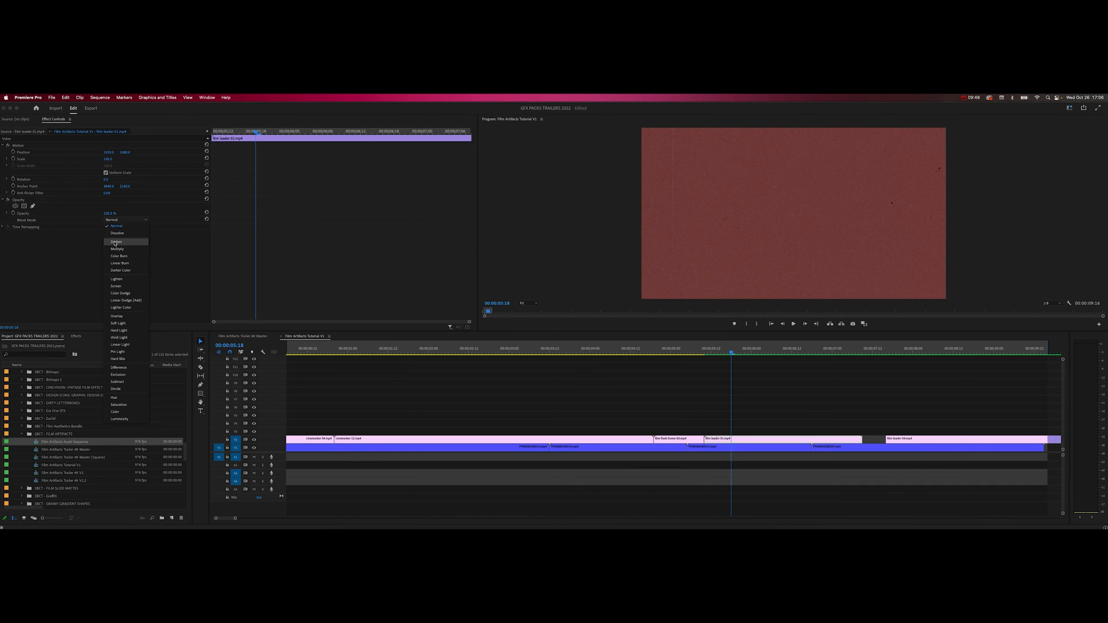
pyautogui.click(115, 278)
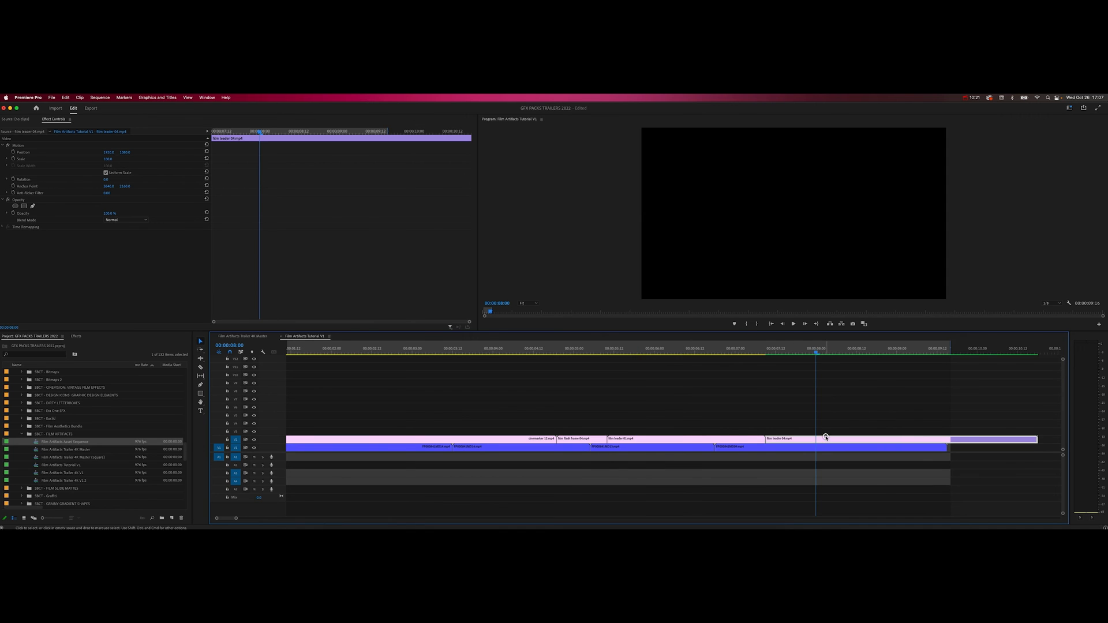
# Set the bright-band film leader overlay's blend mode to Screen
pyautogui.click(126, 220)
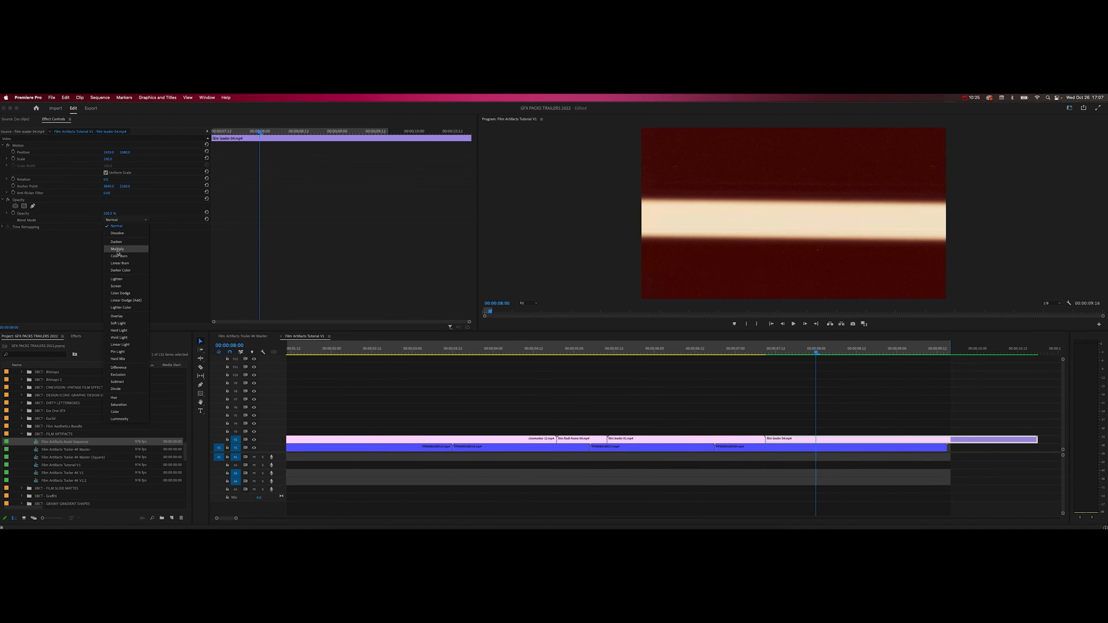
pyautogui.click(115, 286)
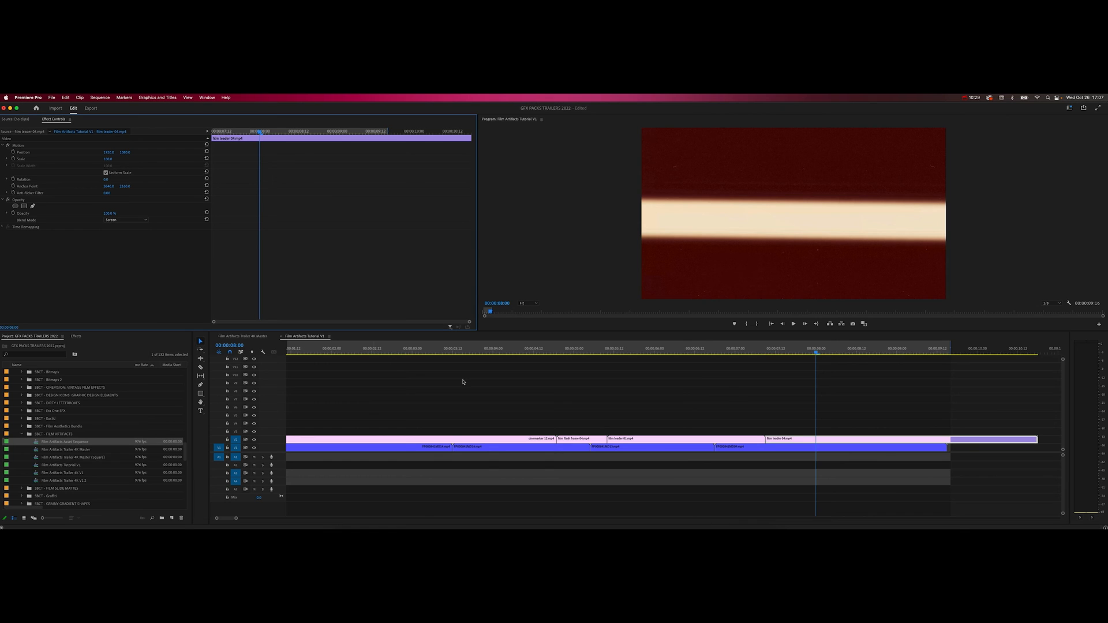